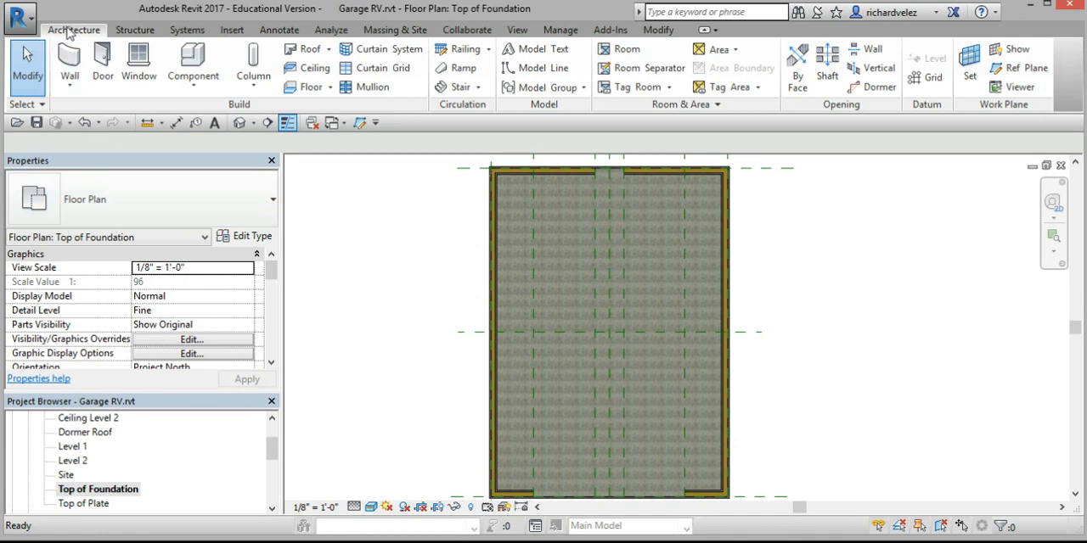
# - Start the Wall tool to place exterior vertical-board siding walls around the foundation
pyautogui.click(68, 64)
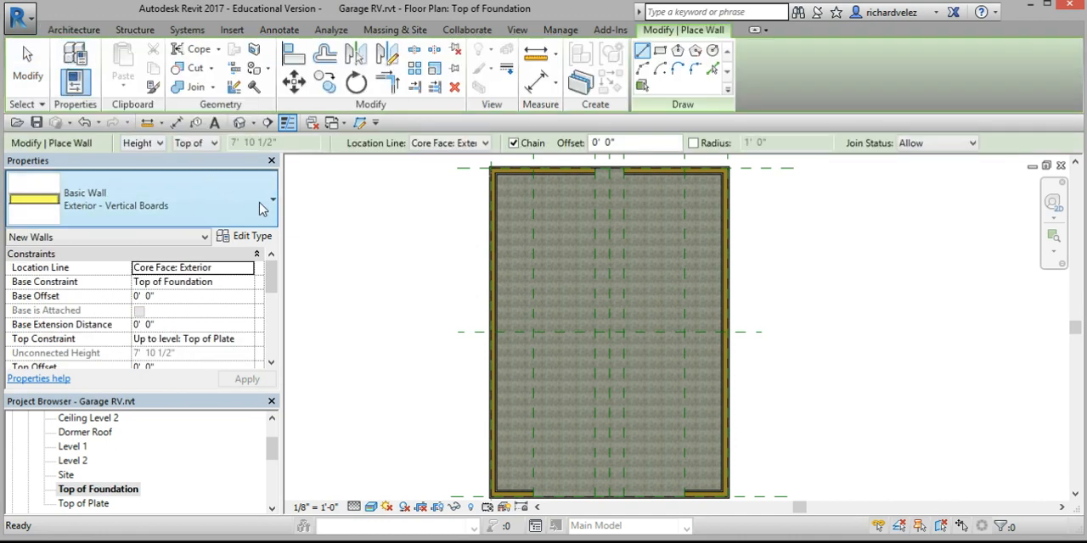
pyautogui.moveTo(85, 218)
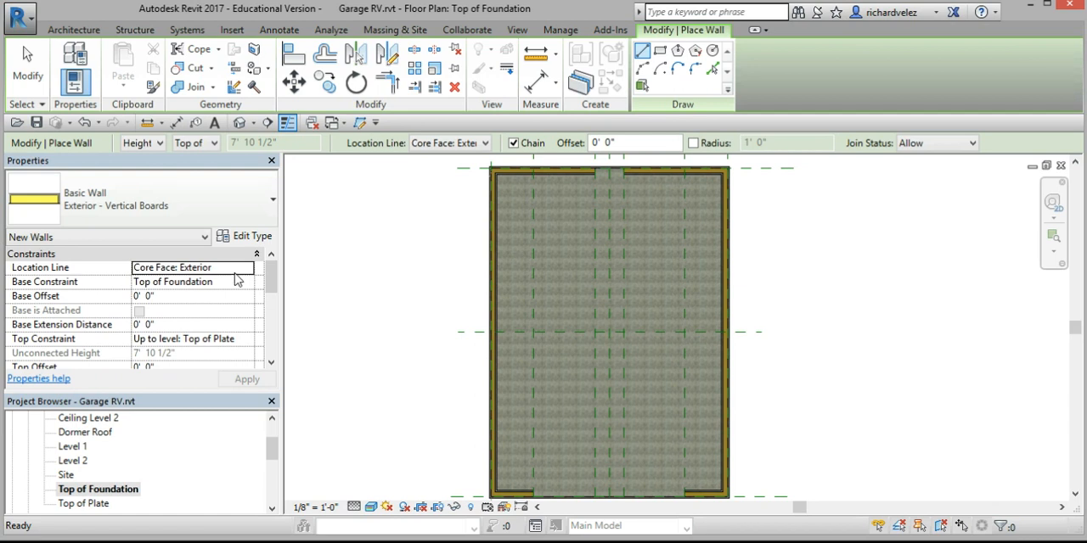
pyautogui.moveTo(132, 299)
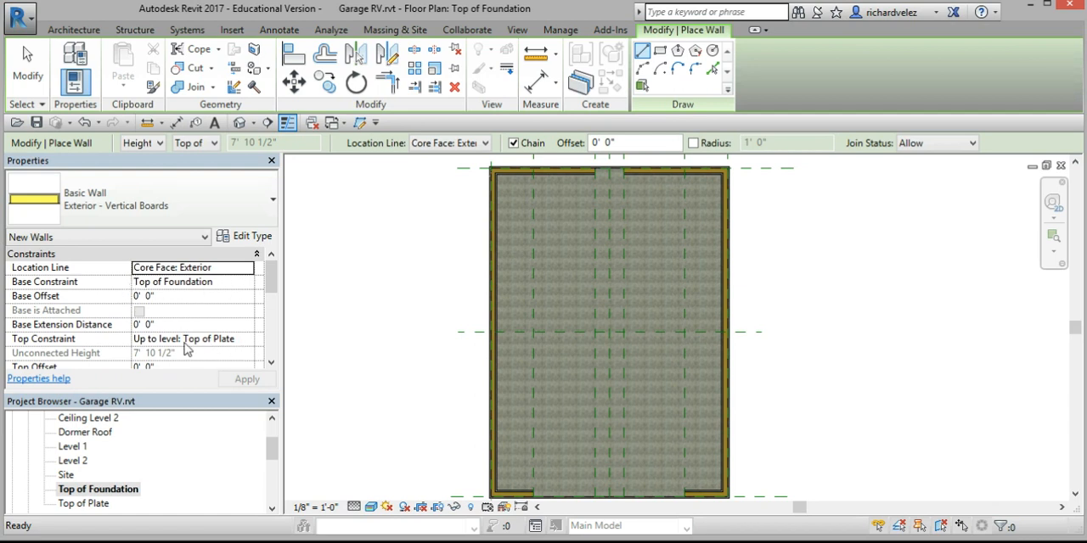
pyautogui.moveTo(219, 350)
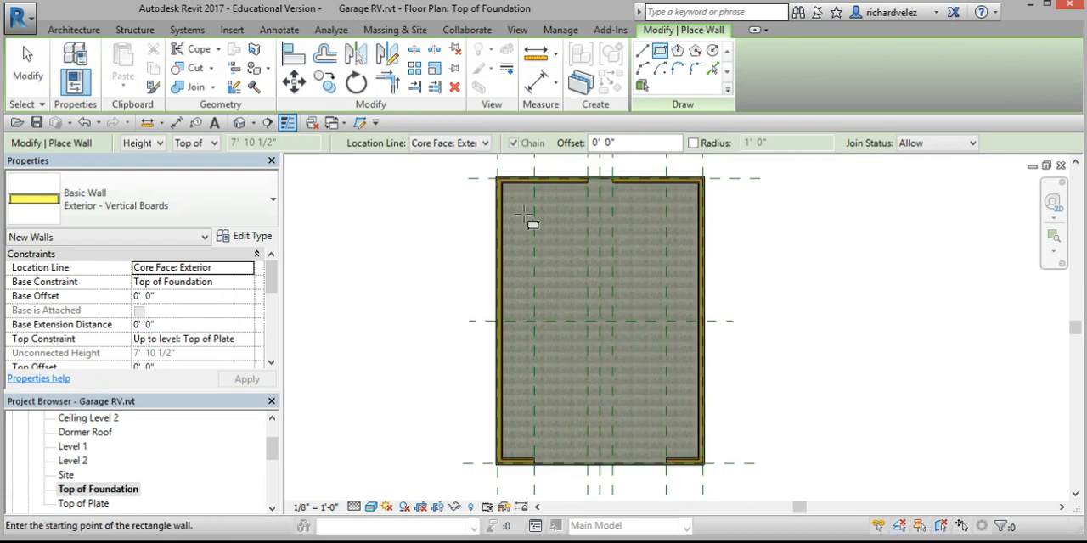
pyautogui.moveTo(494, 177)
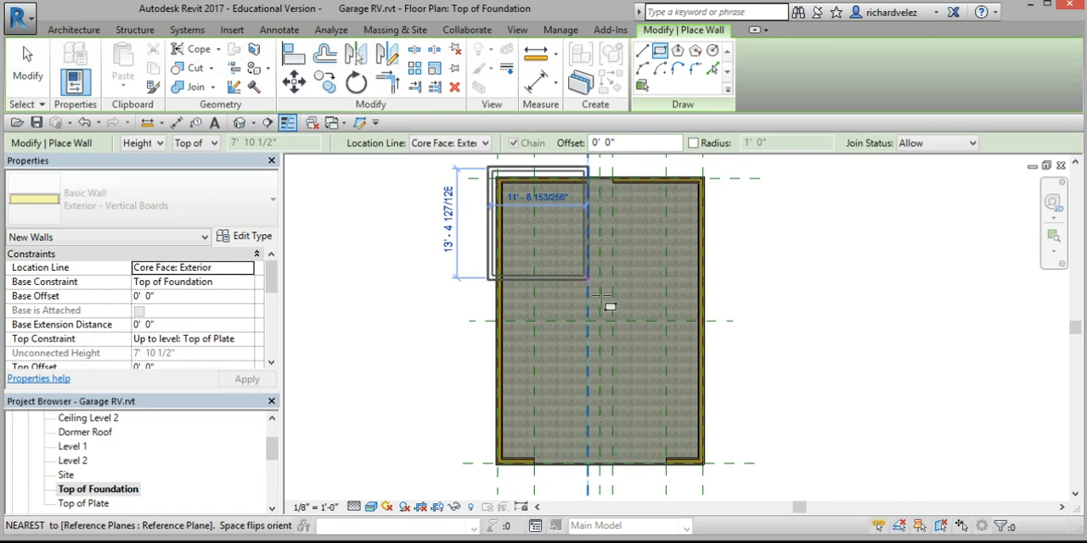
pyautogui.moveTo(720, 485)
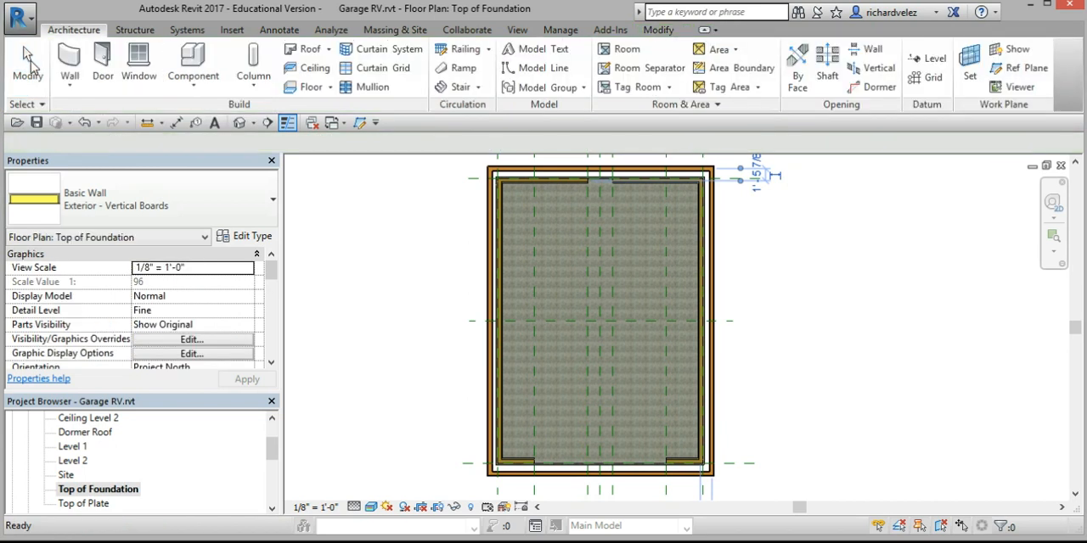
# - Finish the siding wall ring and start aligning the top wall to the foundation face
pyautogui.click(486, 323)
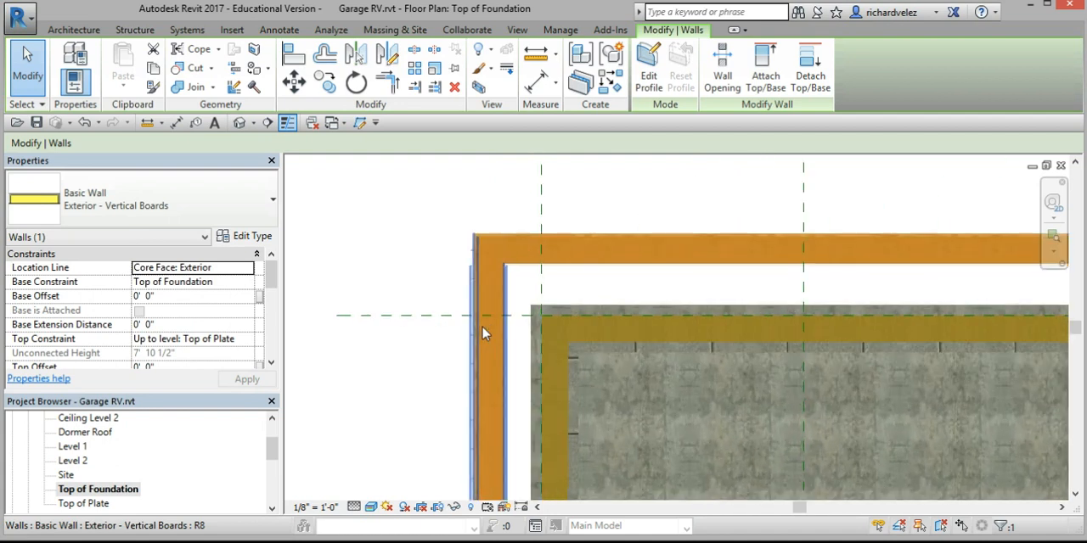
pyautogui.click(255, 68)
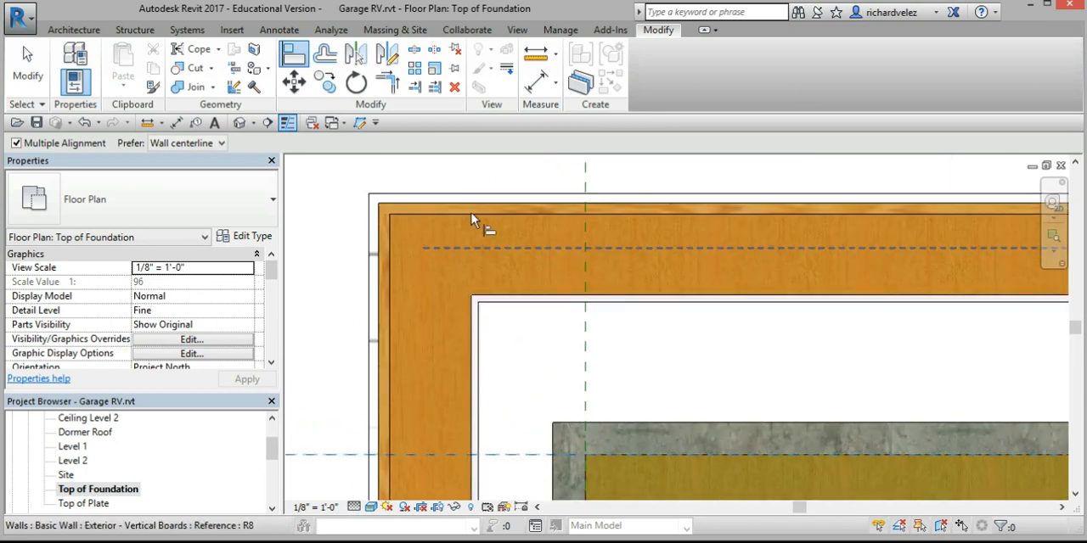
pyautogui.moveTo(465, 224)
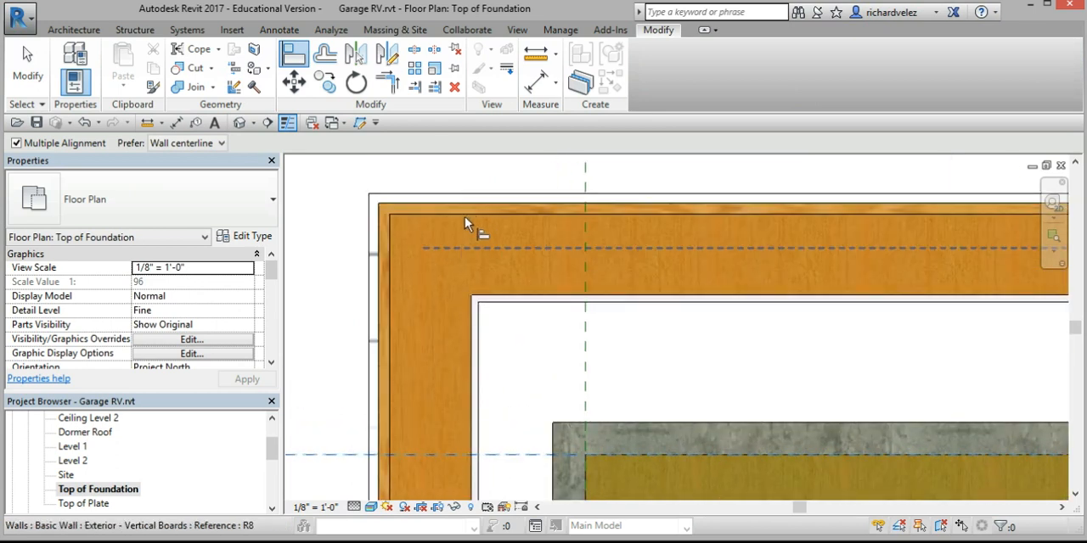
pyautogui.moveTo(467, 218)
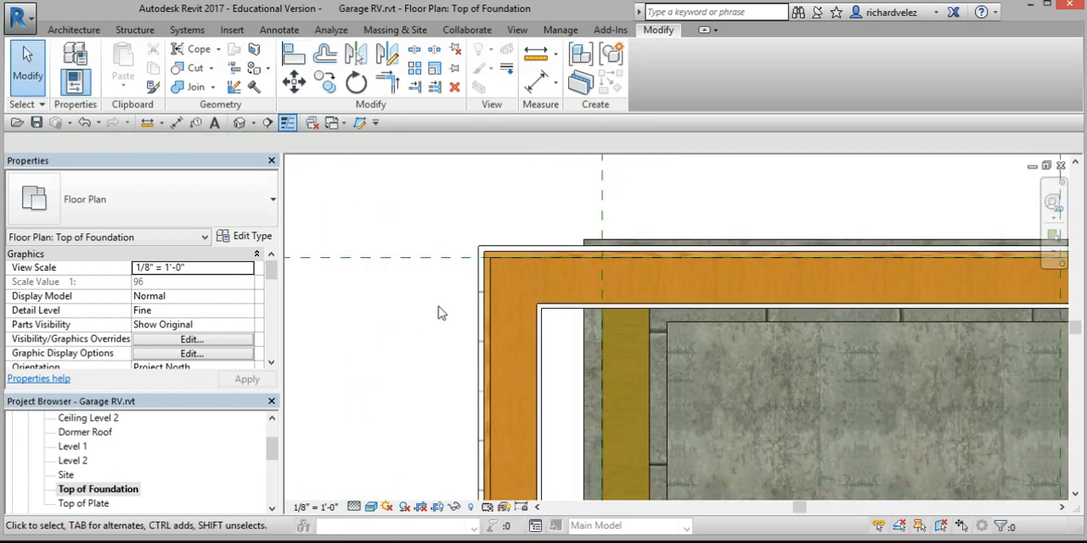
pyautogui.moveTo(603, 213)
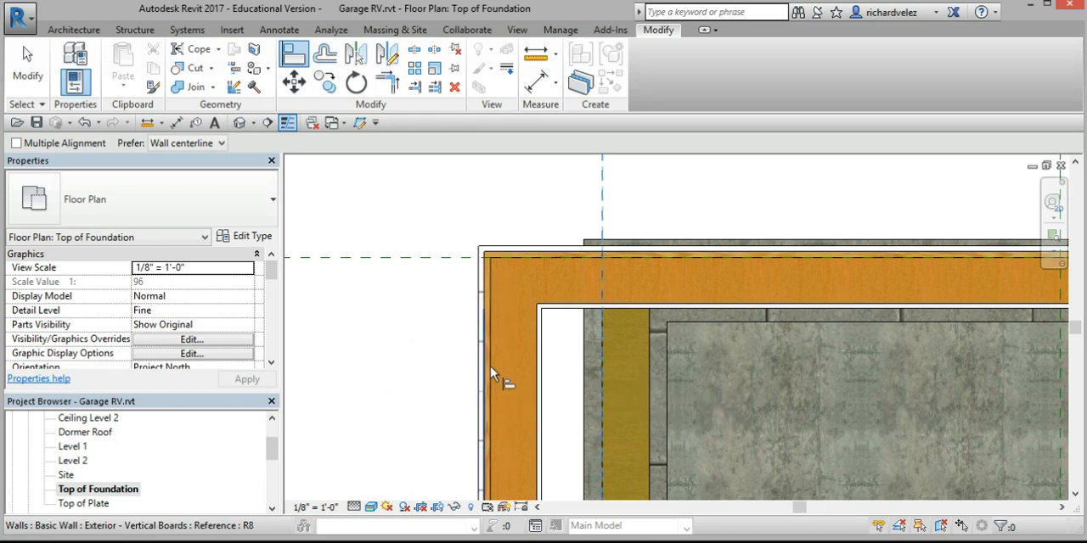
pyautogui.moveTo(496, 374)
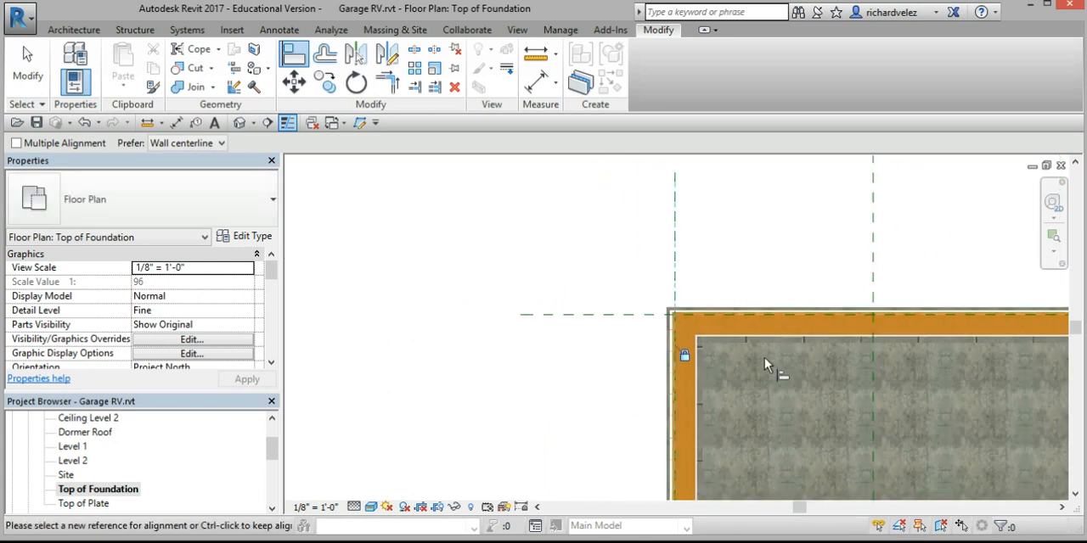
# - Align another siding wall flush against the foundation's outer face
pyautogui.moveTo(764, 365); pyautogui.dragTo(465, 218)
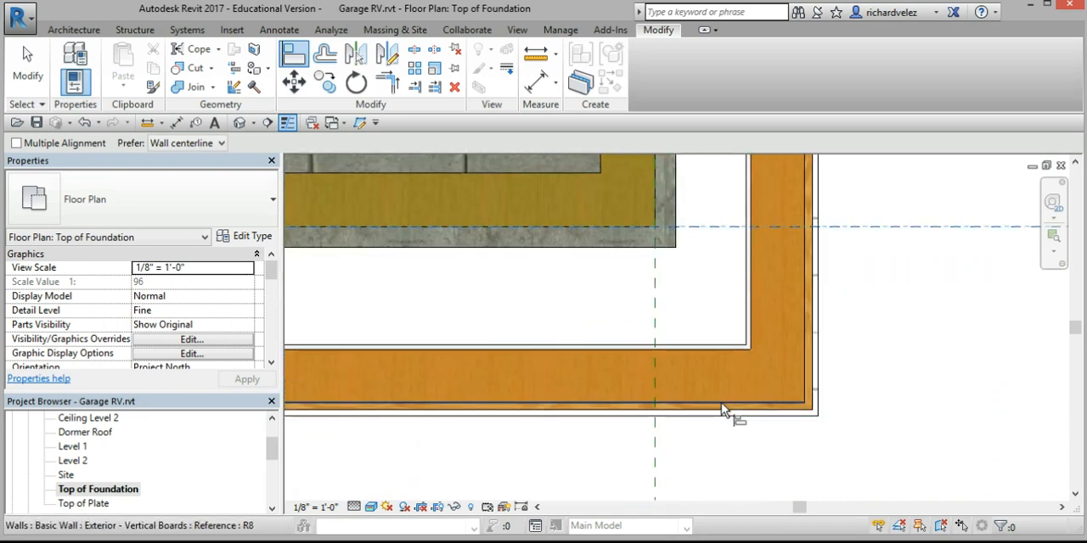
pyautogui.moveTo(696, 407)
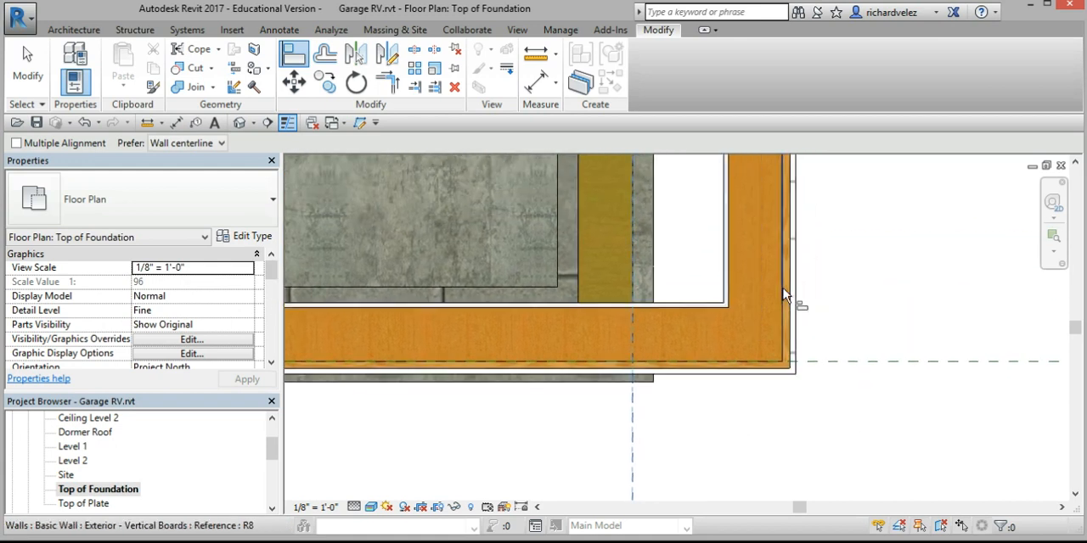
pyautogui.moveTo(785, 292)
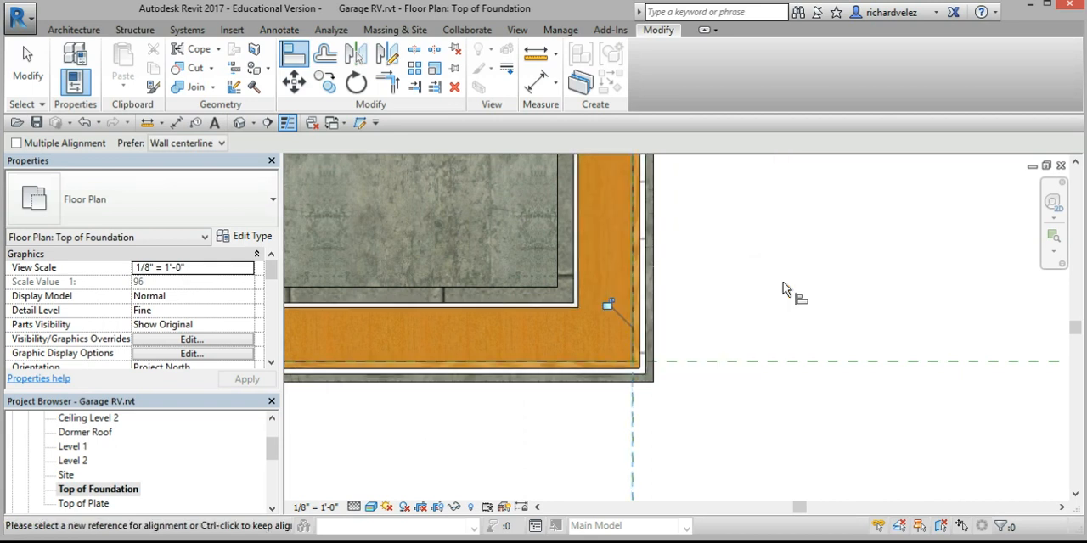
pyautogui.moveTo(747, 316)
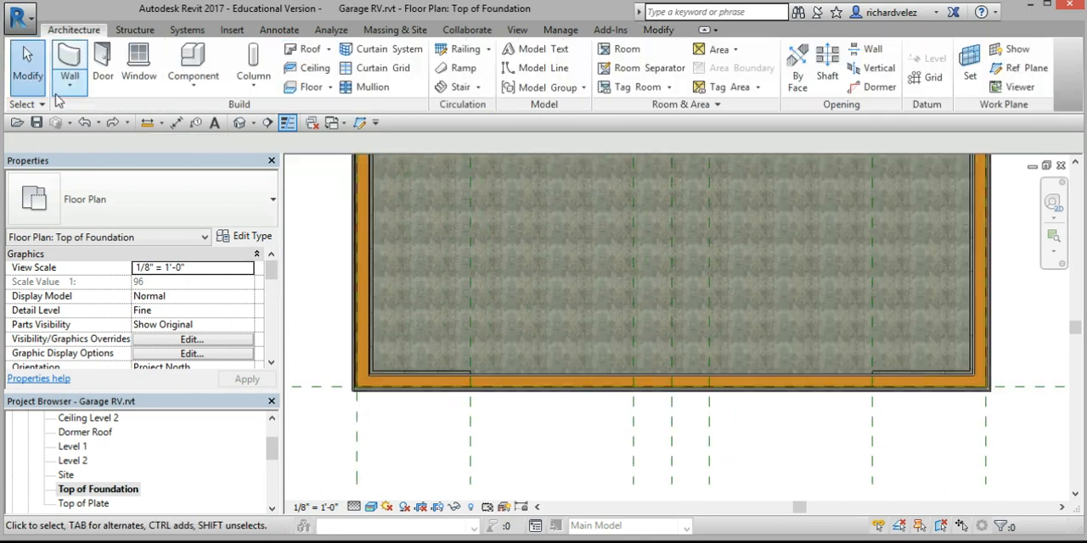
pyautogui.moveTo(81, 460)
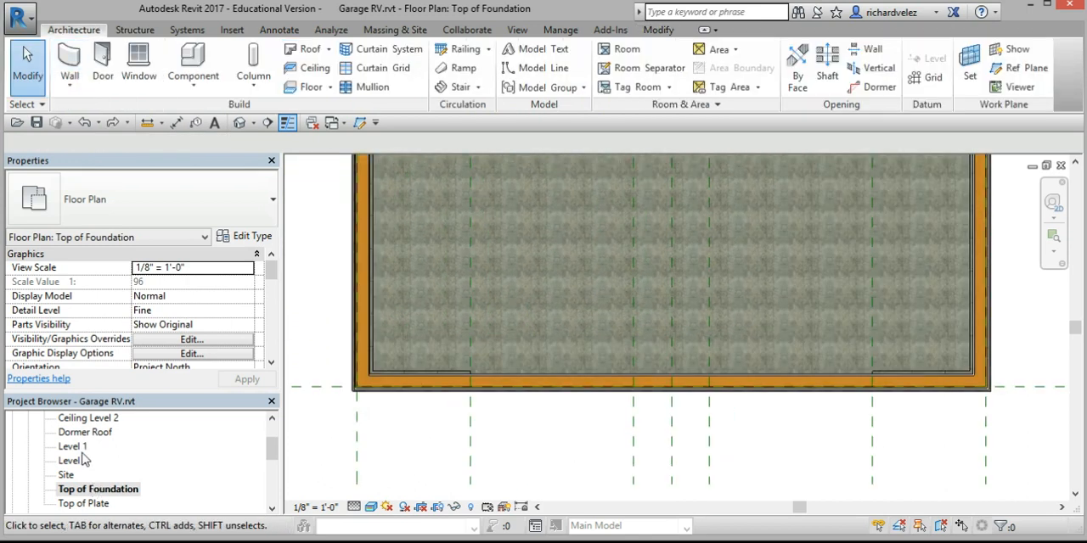
# - In the Level 1 plan, place a Door-Garage-CHD-301-Steel-Double 16'x8' on the lower wall
pyautogui.doubleClick(71, 445)
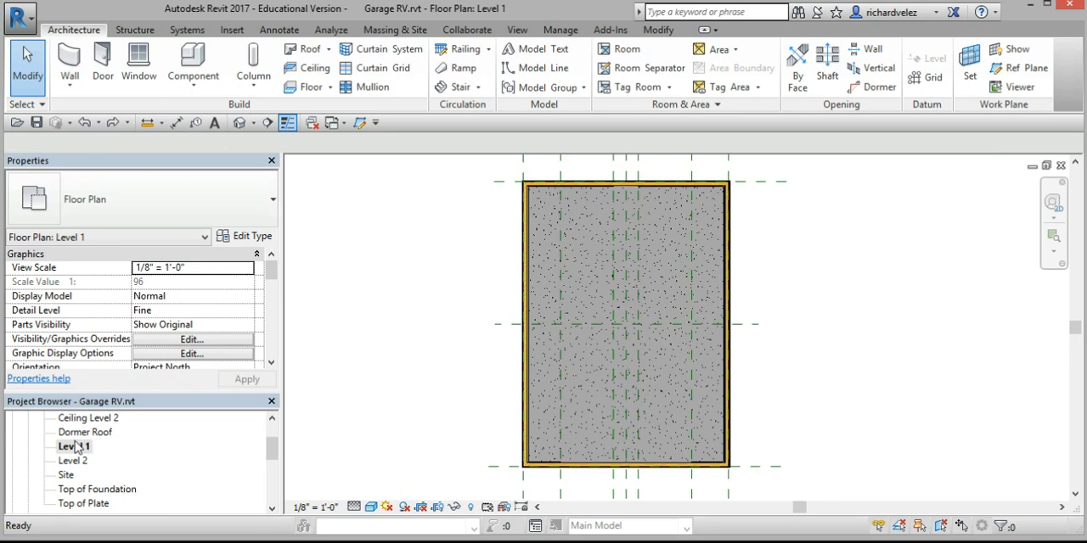
pyautogui.click(74, 445)
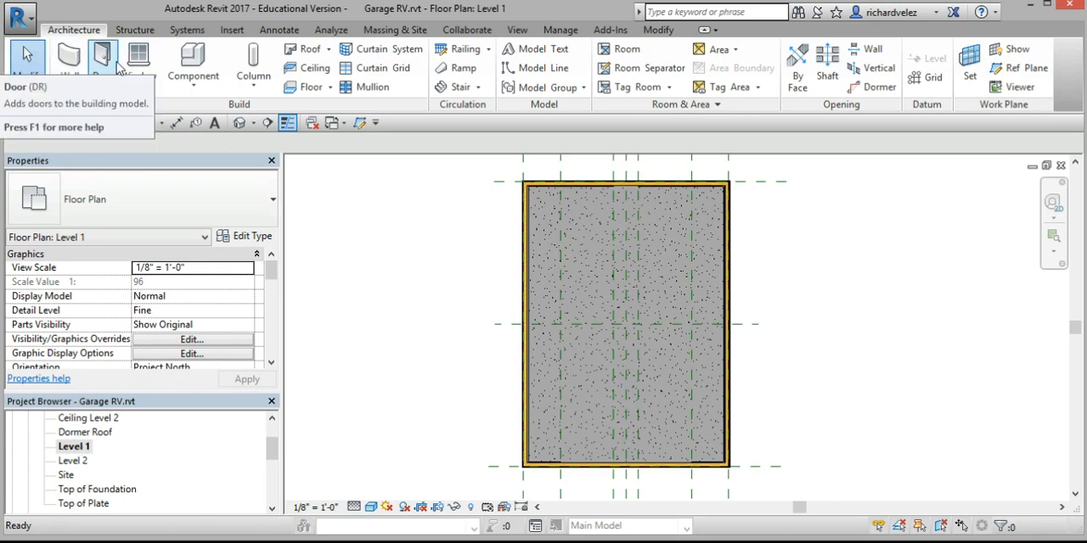
pyautogui.click(102, 58)
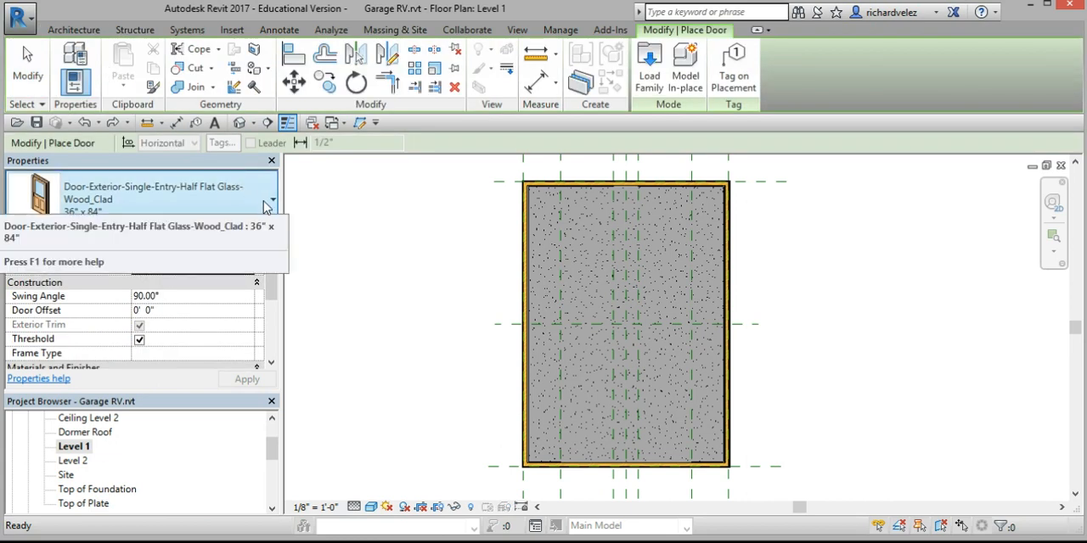
pyautogui.click(272, 198)
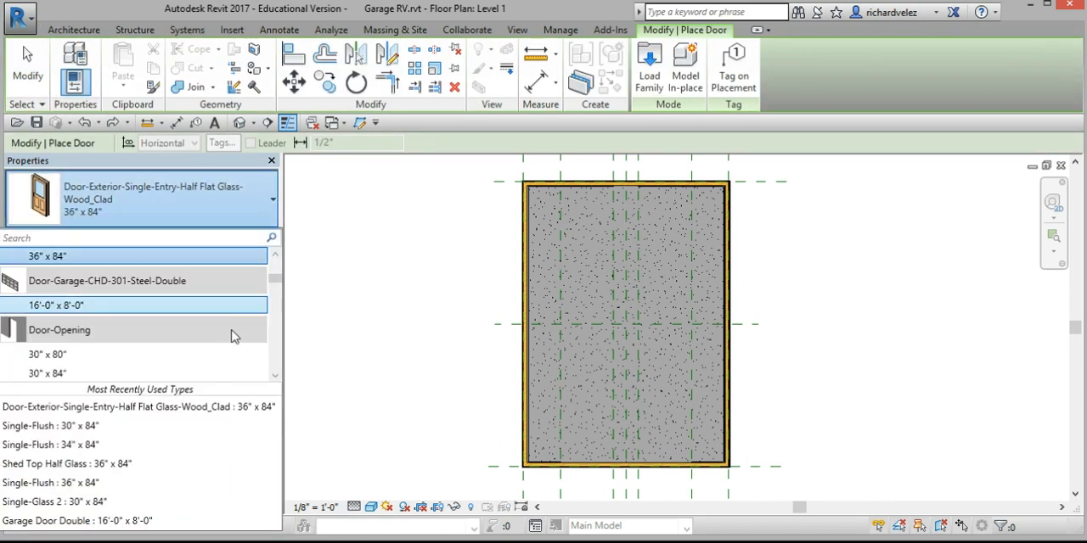
pyautogui.moveTo(119, 281)
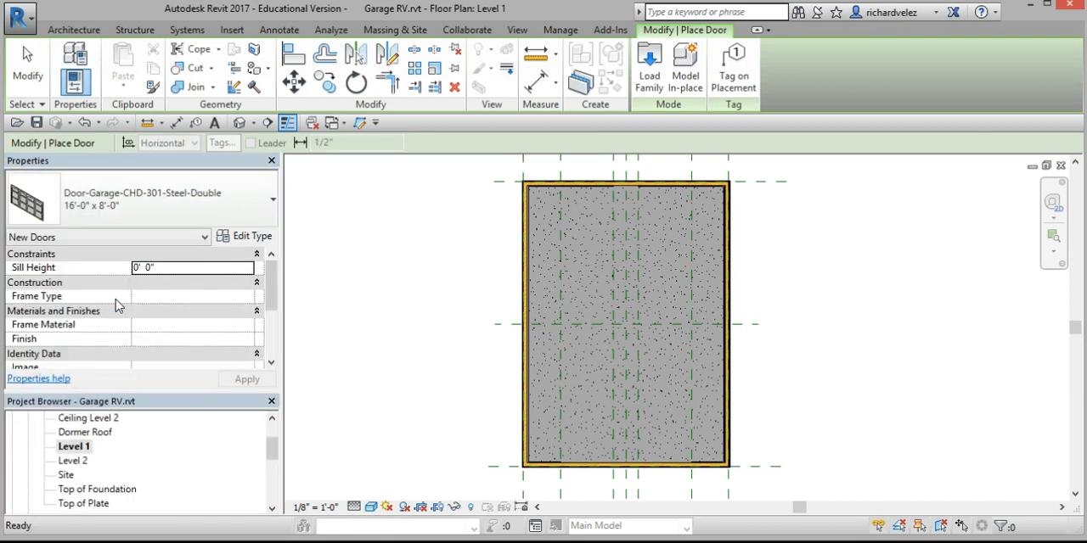
pyautogui.moveTo(622, 472)
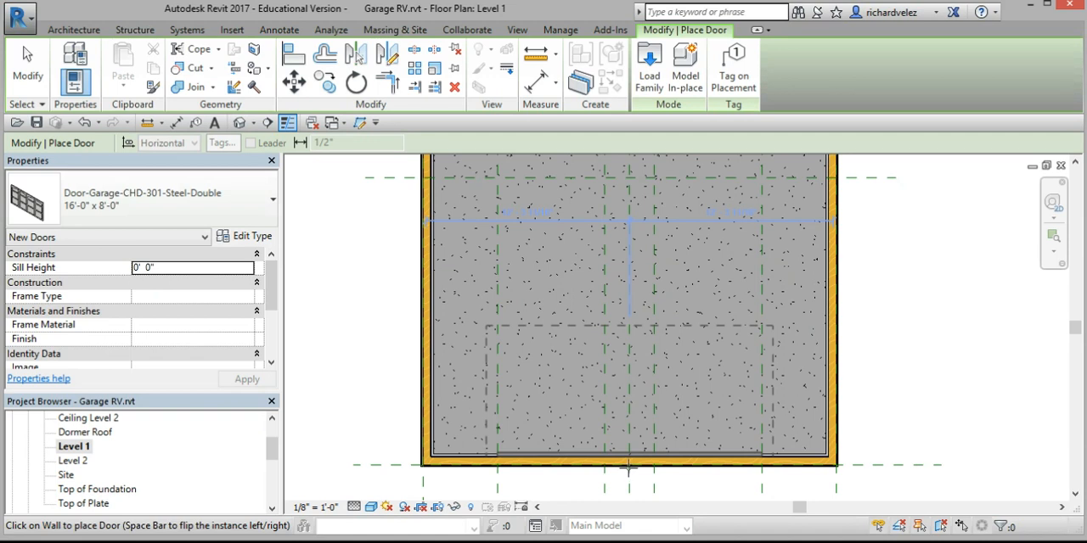
pyautogui.click(629, 462)
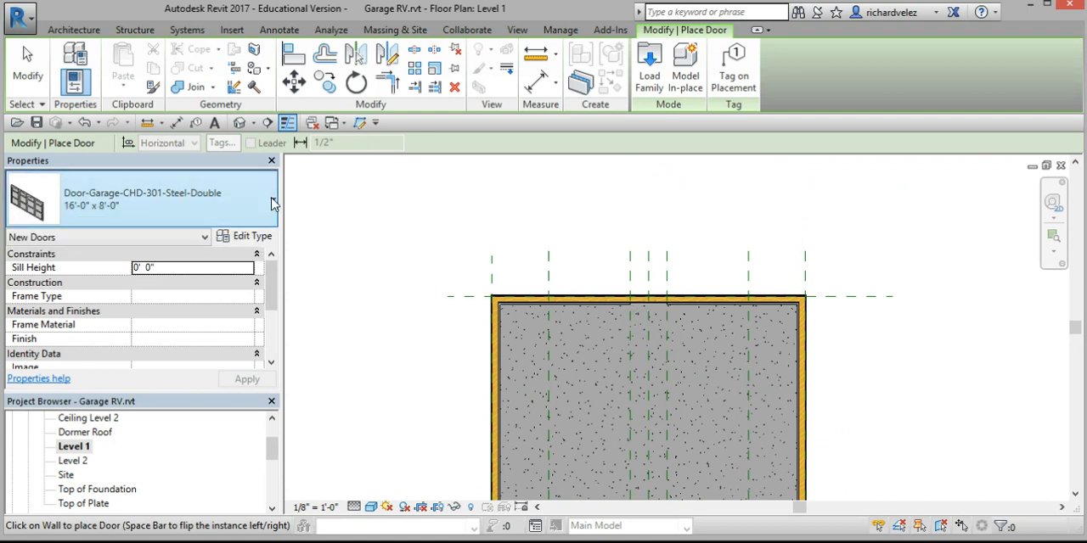
# - Reopen the door type list with the garage door type still current
pyautogui.click(272, 199)
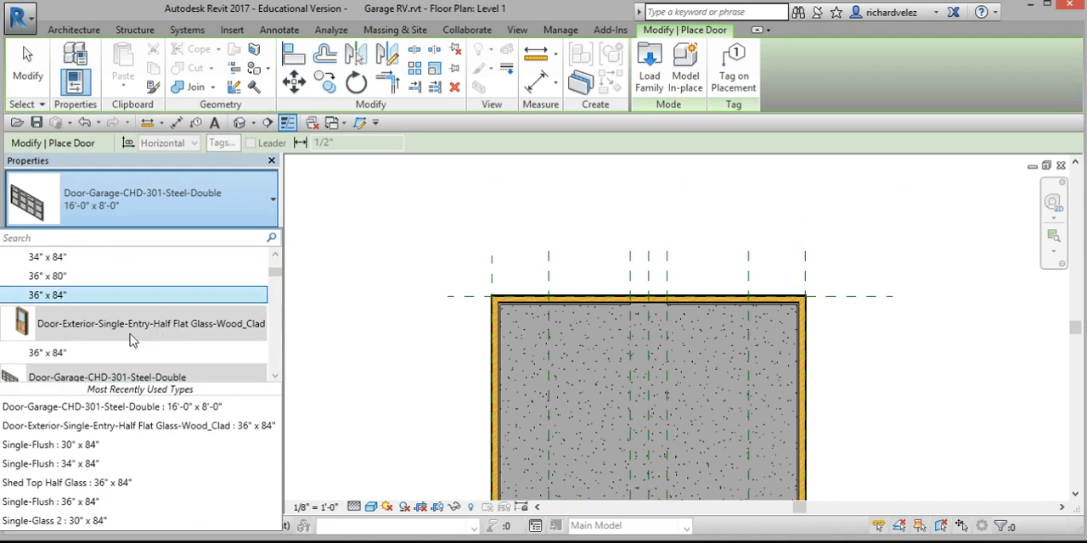
pyautogui.moveTo(111, 343)
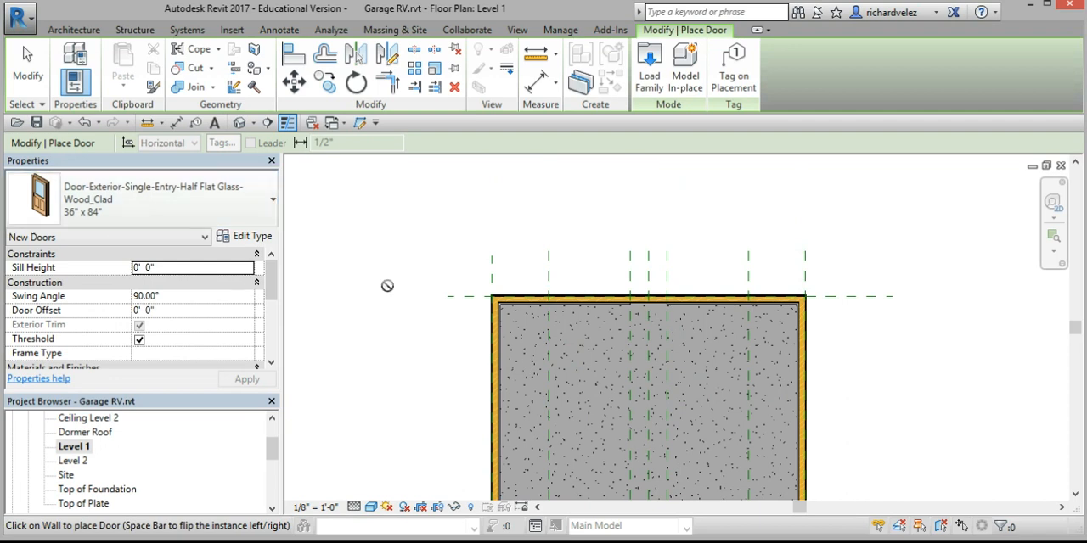
pyautogui.moveTo(653, 297)
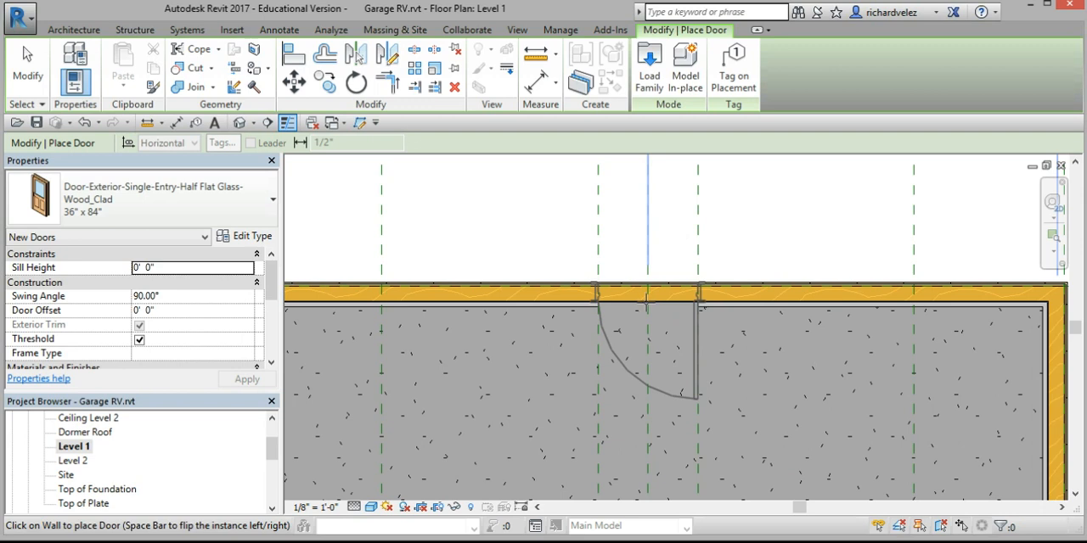
pyautogui.moveTo(615, 433)
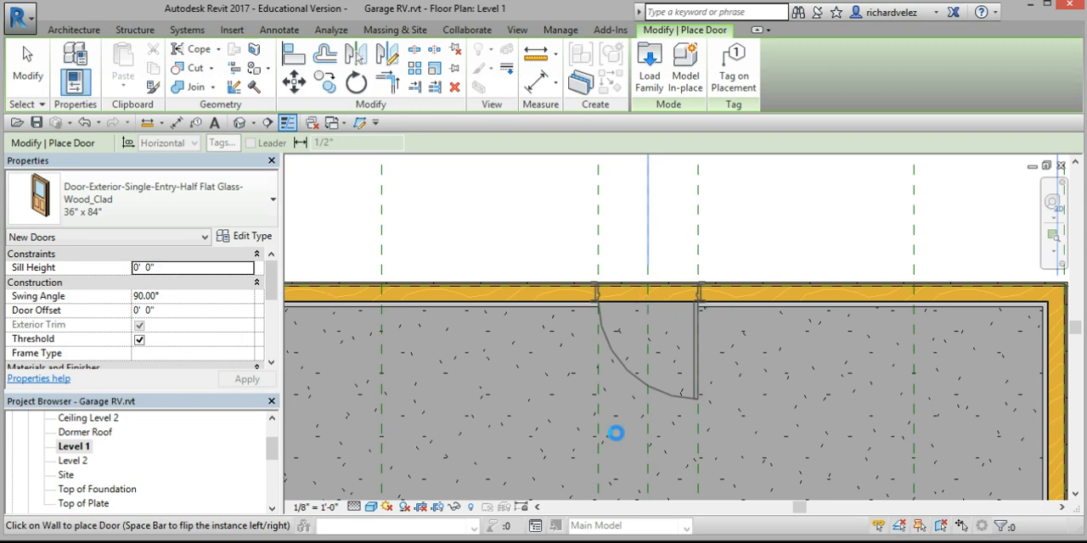
pyautogui.moveTo(659, 330)
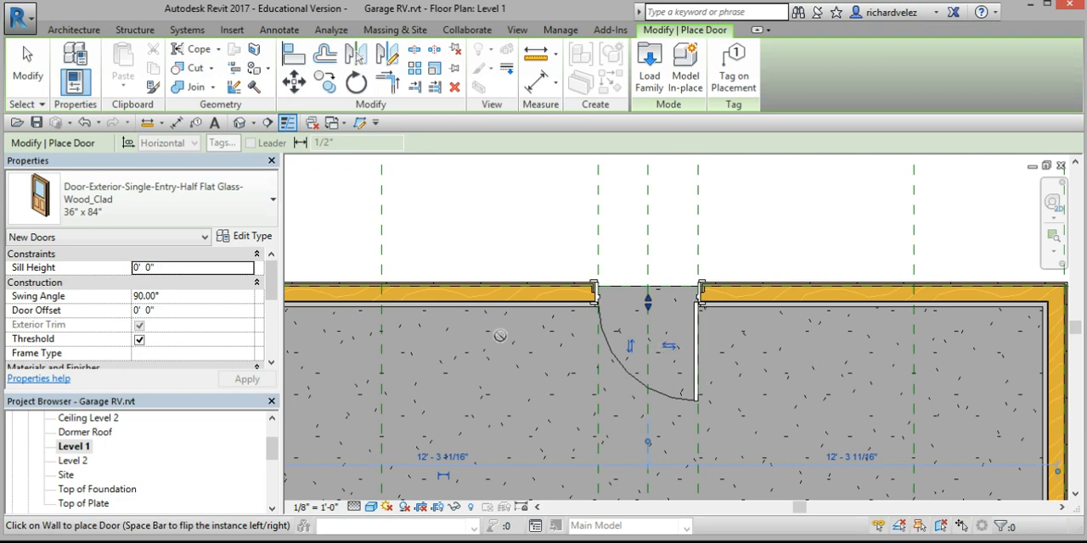
pyautogui.moveTo(593, 333)
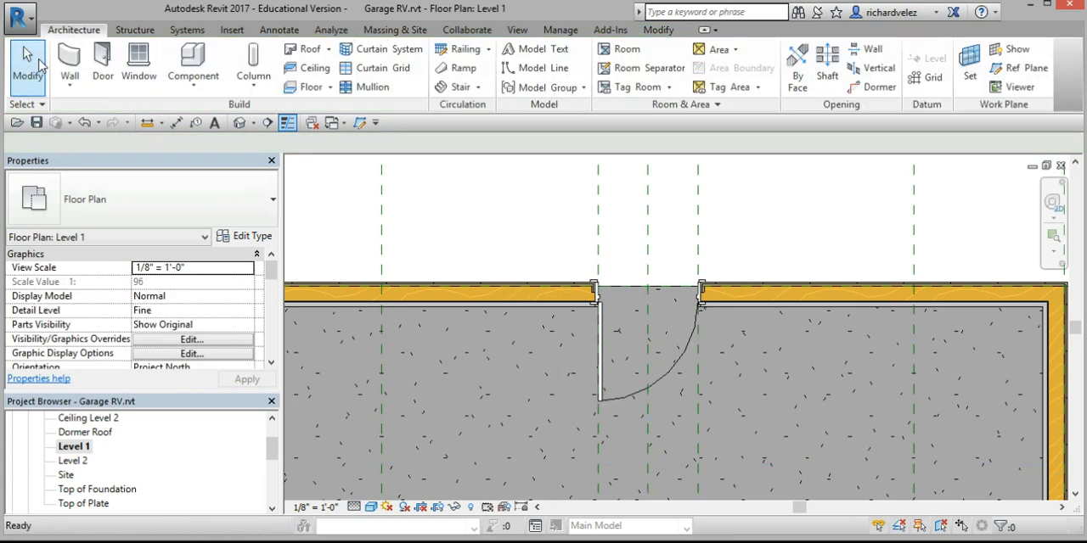
pyautogui.moveTo(241, 122)
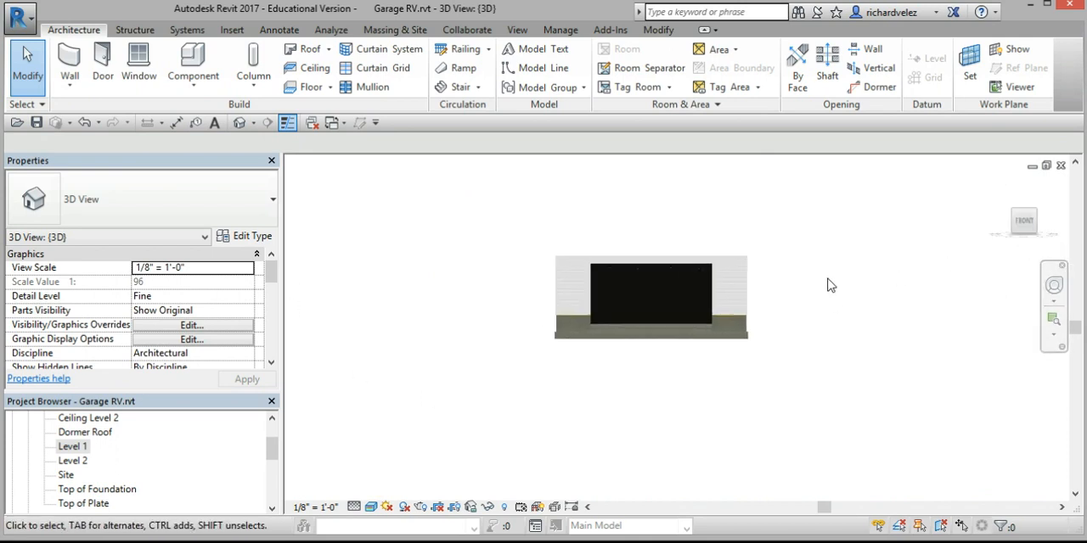
pyautogui.scroll(3)
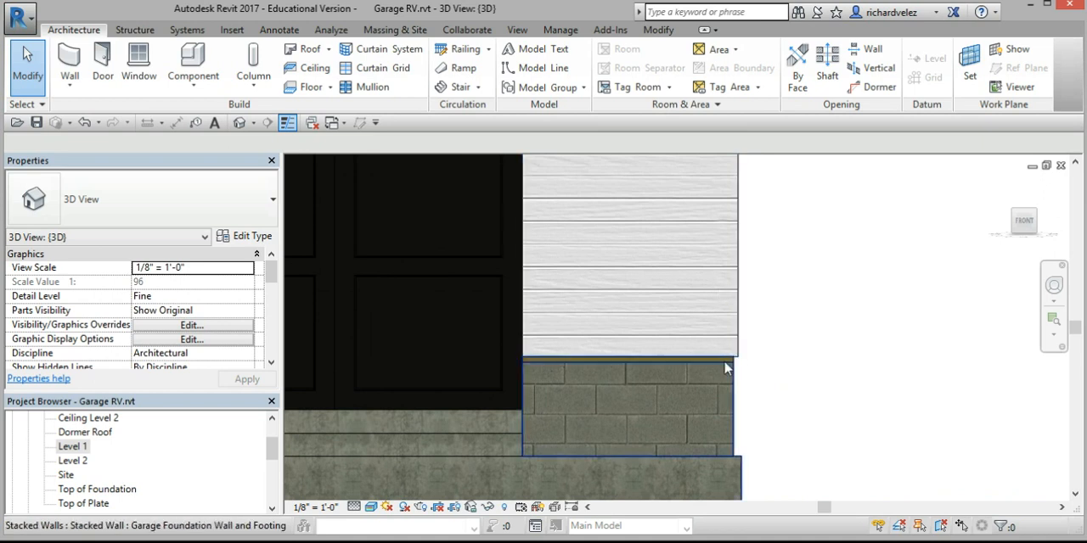
pyautogui.click(629, 254)
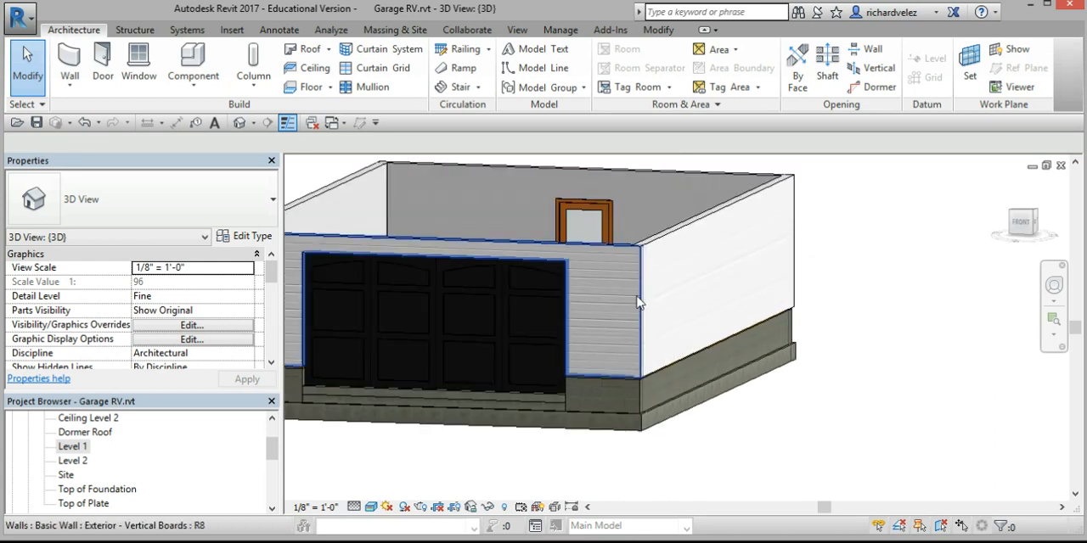
pyautogui.moveTo(611, 253)
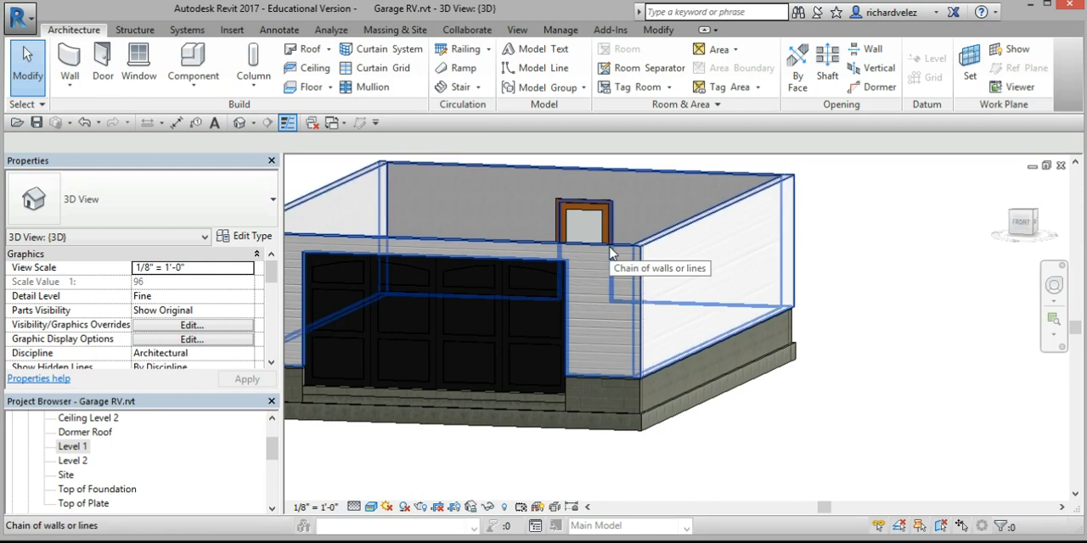
# - Give the chain of exterior siding walls a -0' 2" Base Extension Distance and apply it
pyautogui.click(594, 254)
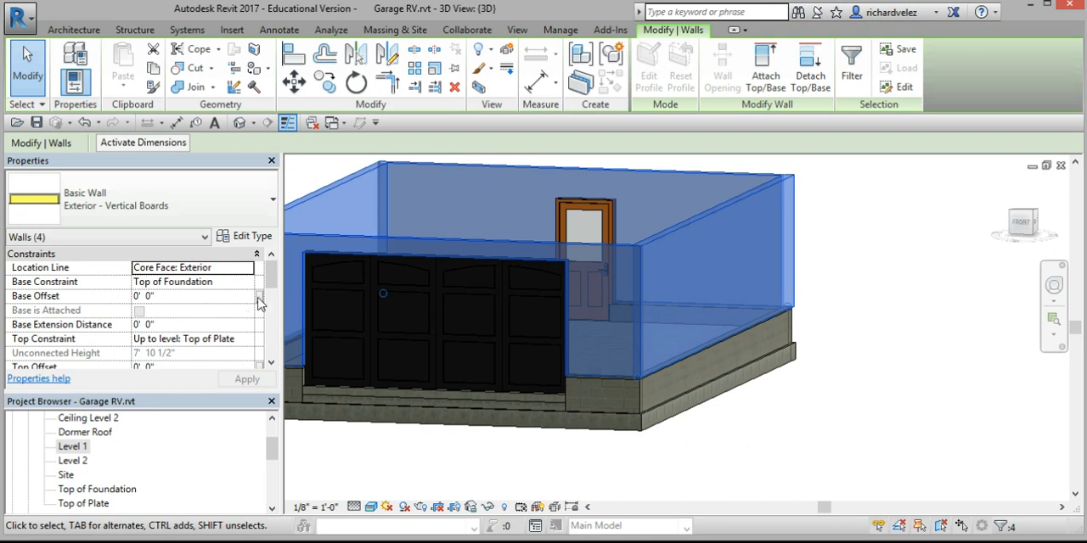
pyautogui.scroll(-3)
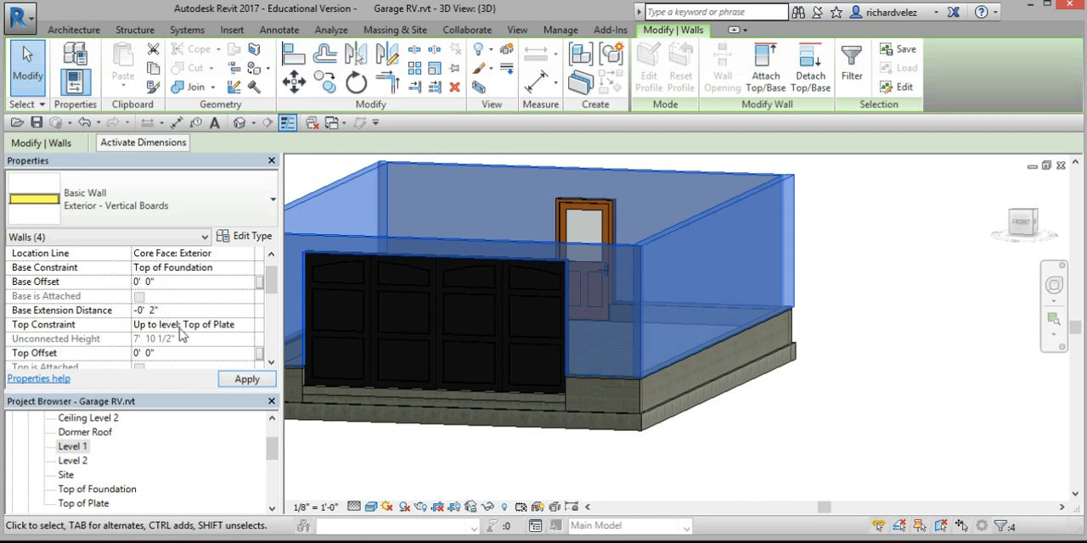
pyautogui.click(608, 408)
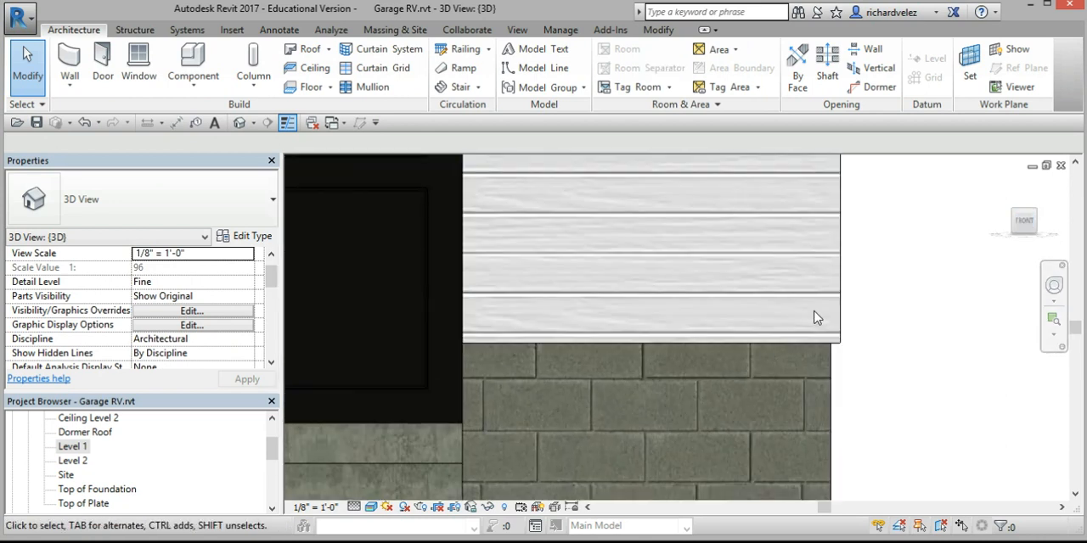
pyautogui.moveTo(832, 275)
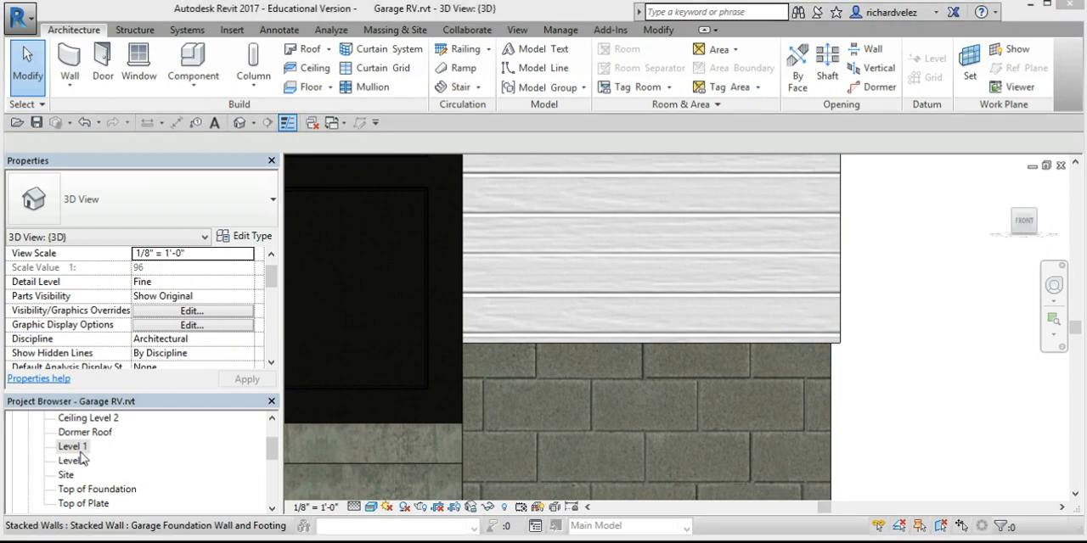
# - In Level 1, place a building section line across the right garage wall near the door
pyautogui.doubleClick(73, 445)
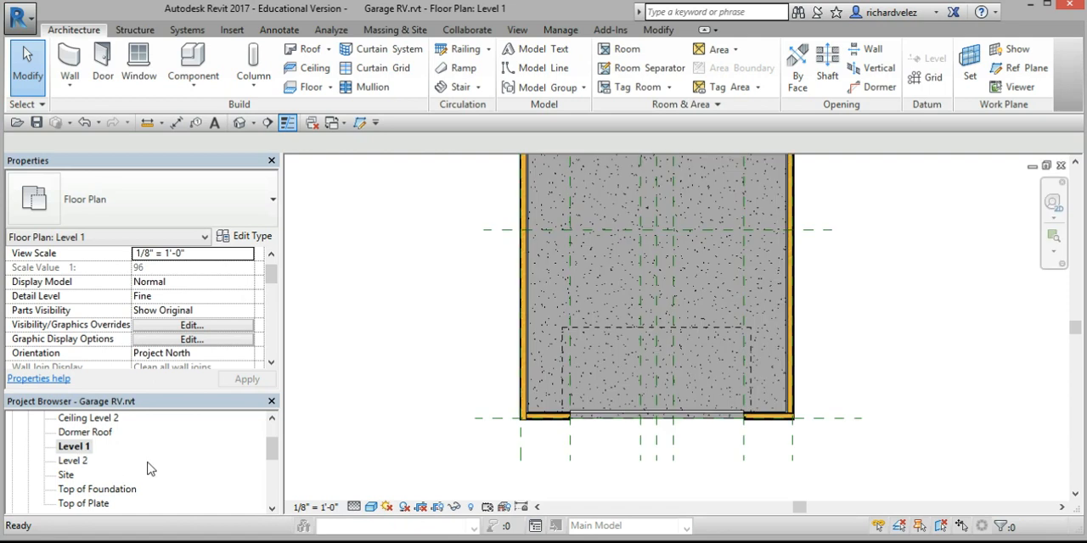
pyautogui.moveTo(465, 29)
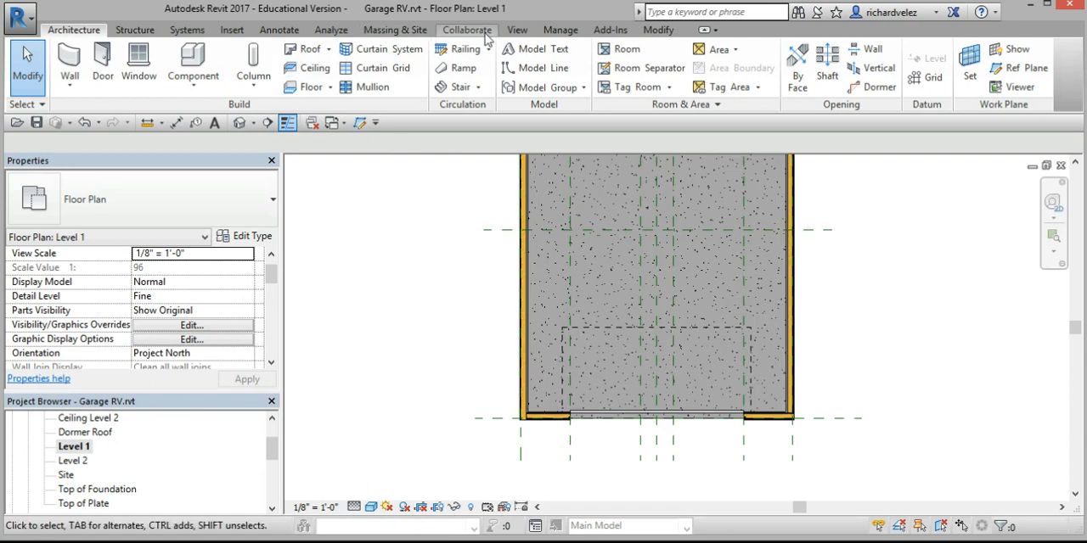
pyautogui.click(516, 29)
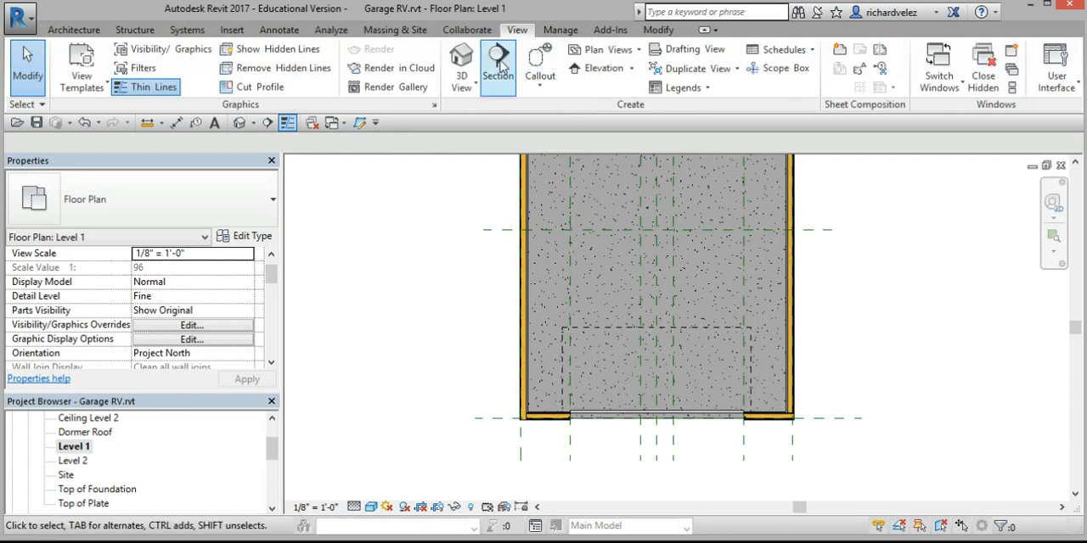
pyautogui.click(498, 66)
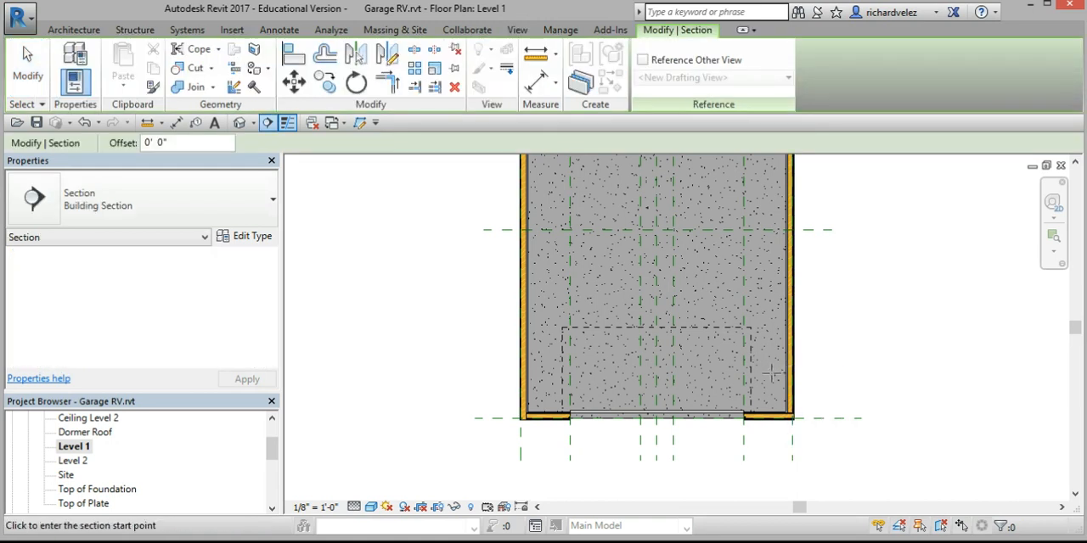
pyautogui.click(747, 367)
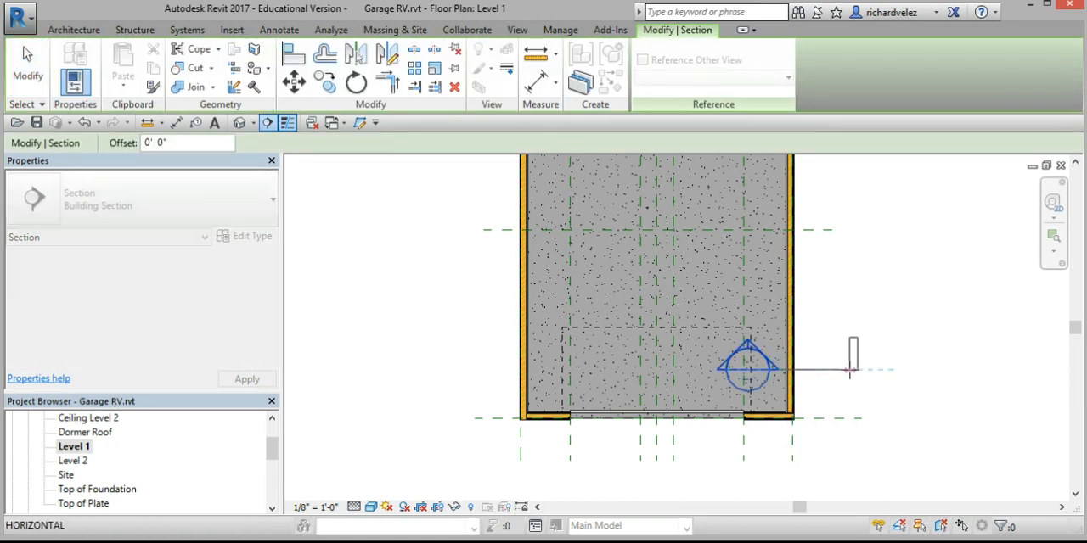
pyautogui.click(853, 348)
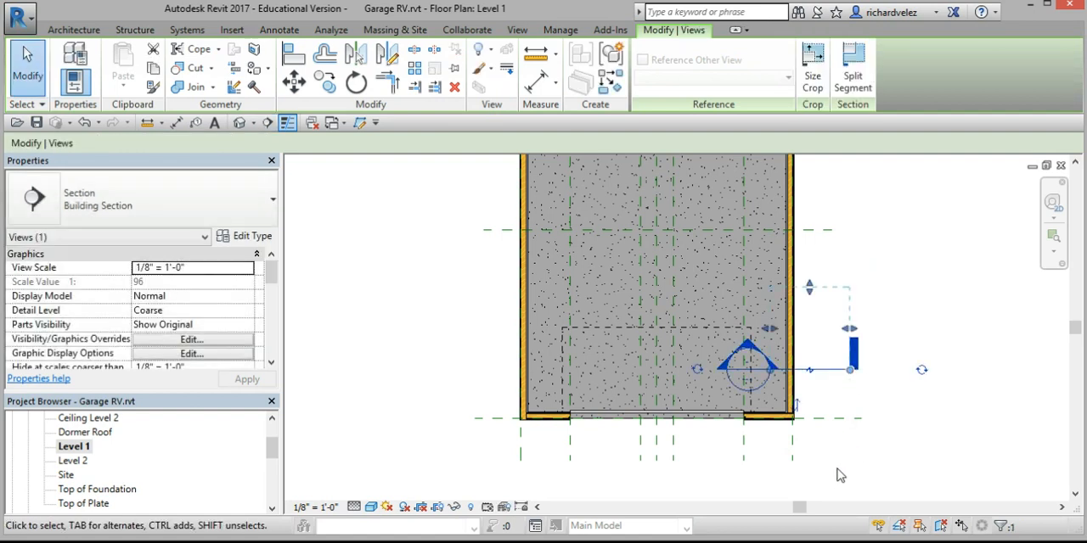
pyautogui.moveTo(914, 399)
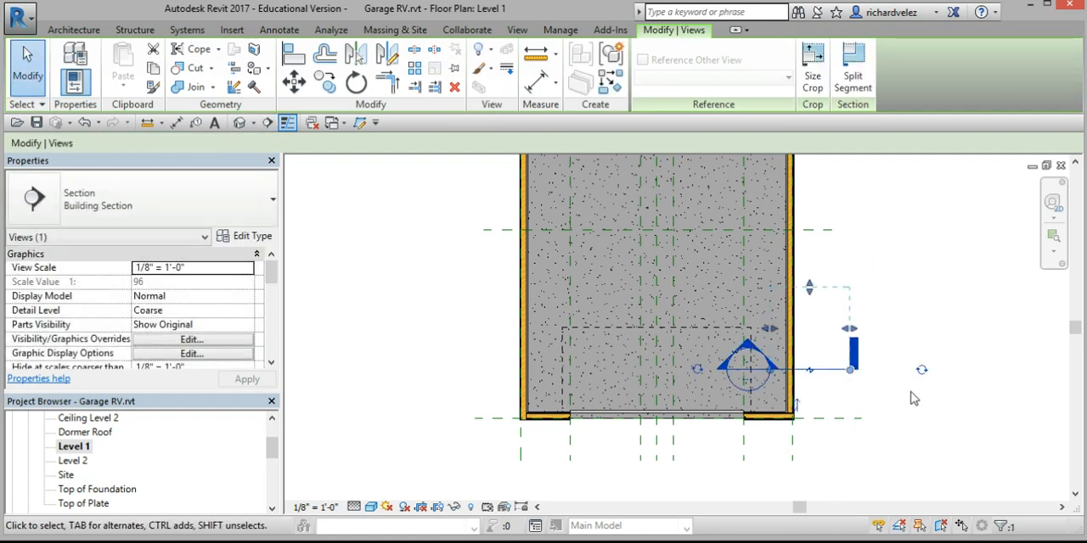
pyautogui.click(516, 30)
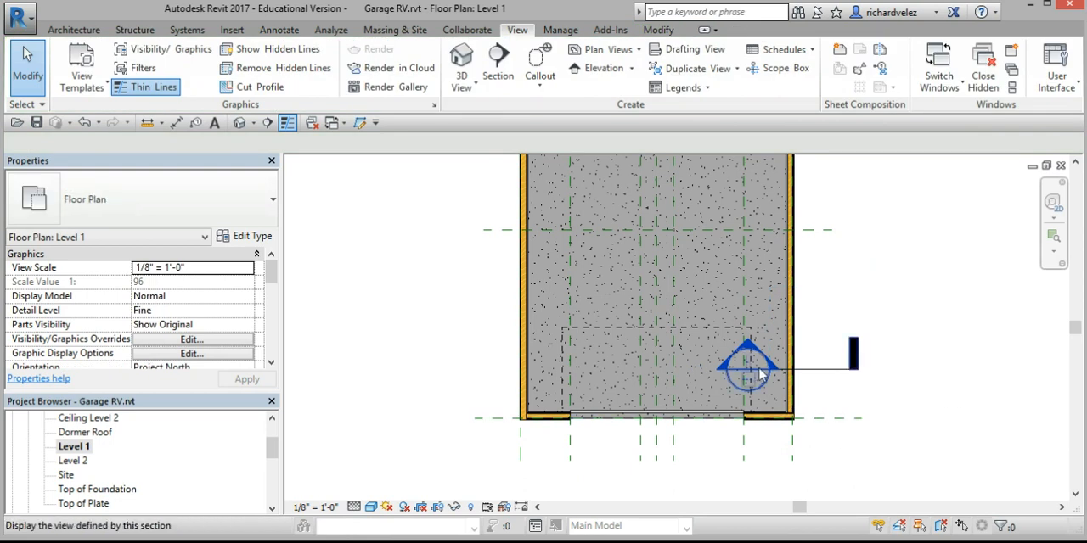
pyautogui.moveTo(750, 373)
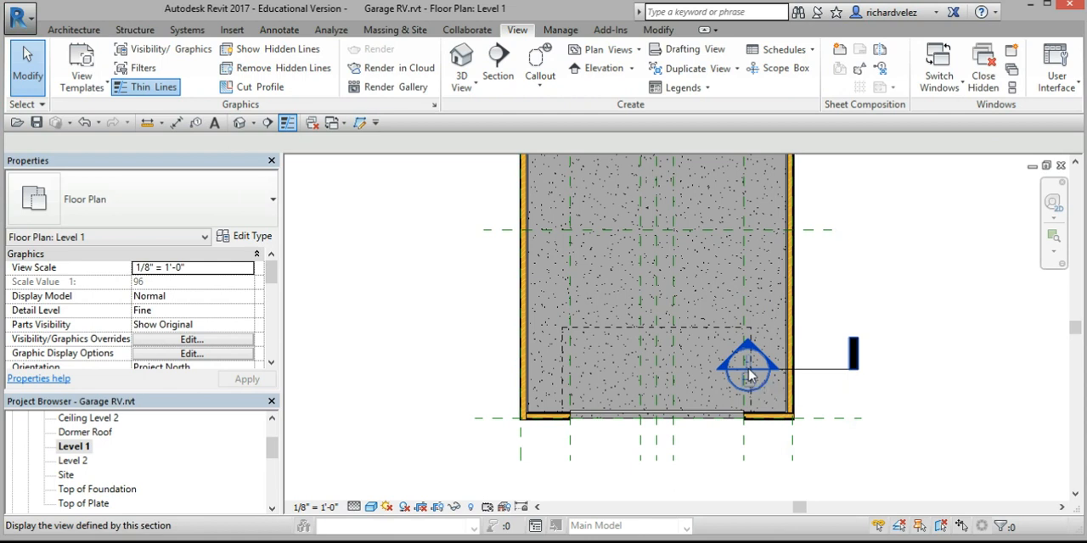
# - Show Section 1 at Fine detail with Shaded visual style to see the wall base
pyautogui.doubleClick(751, 363)
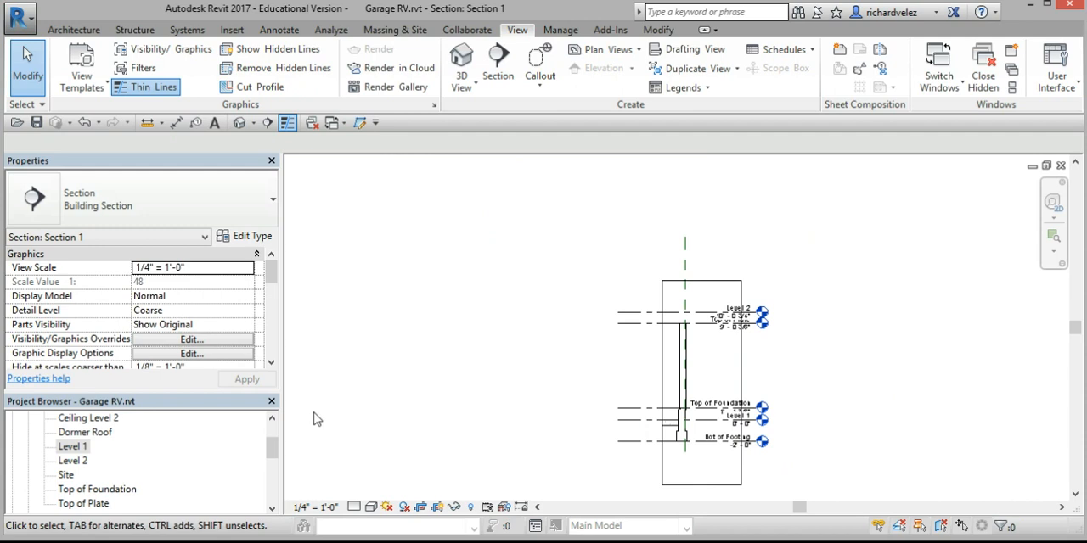
pyautogui.moveTo(645, 467)
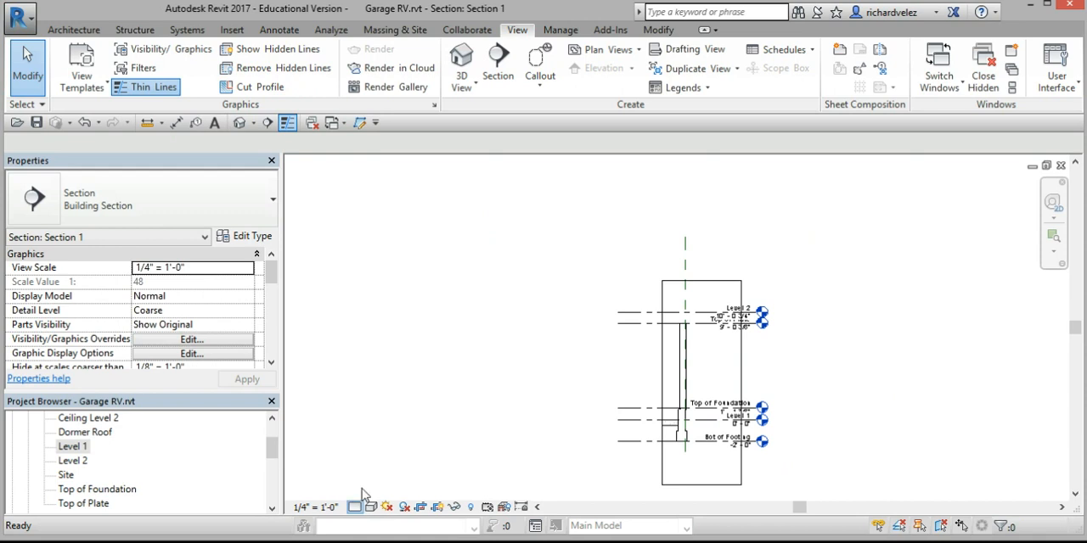
pyautogui.click(372, 506)
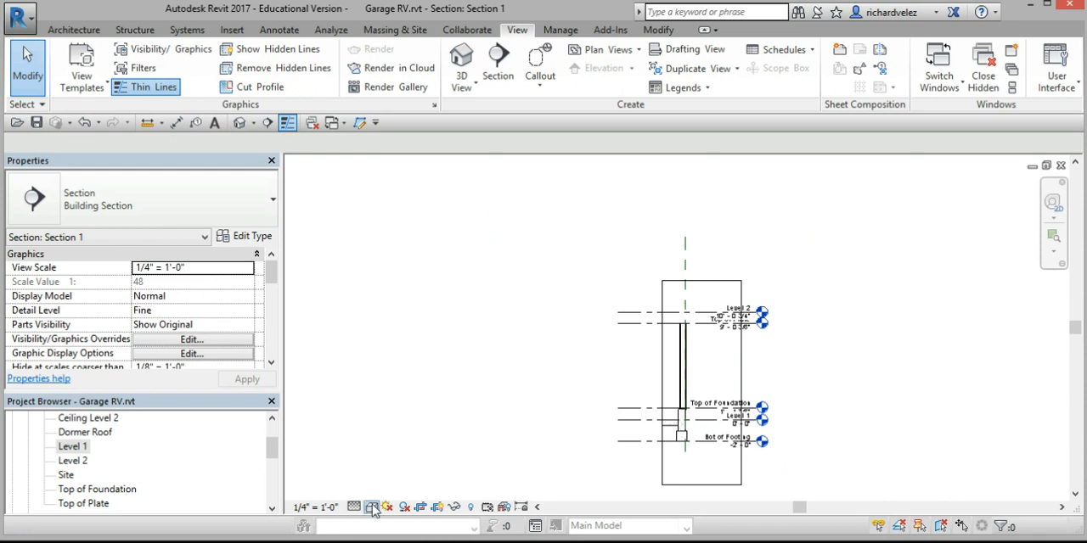
pyautogui.click(372, 506)
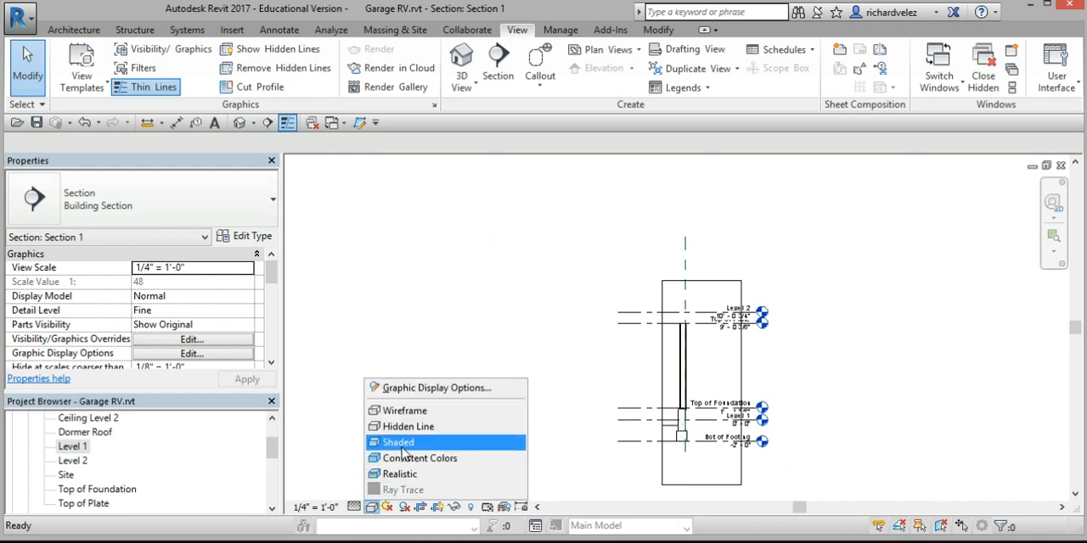
pyautogui.click(397, 441)
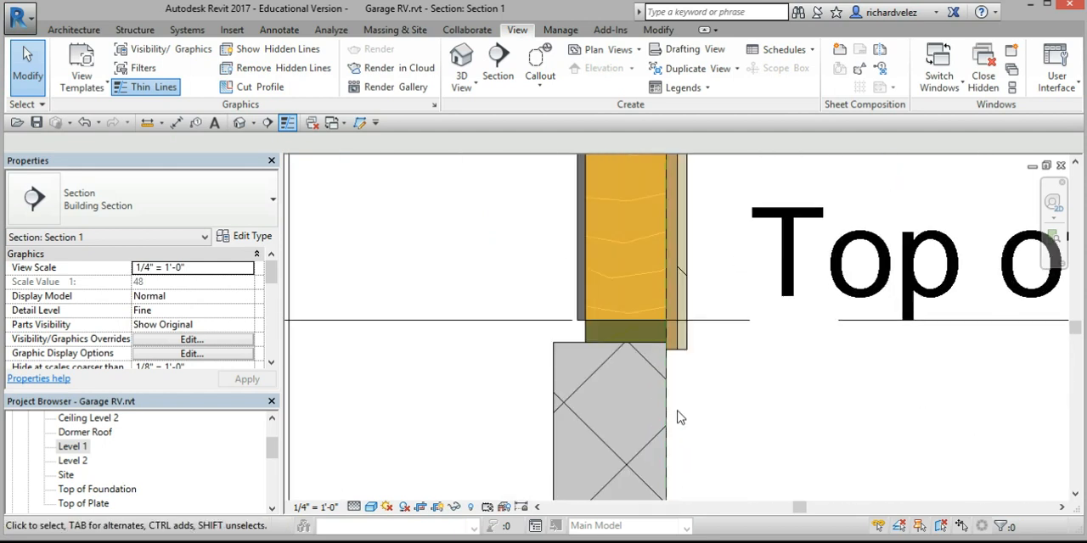
pyautogui.moveTo(679, 418); pyautogui.dragTo(696, 306)
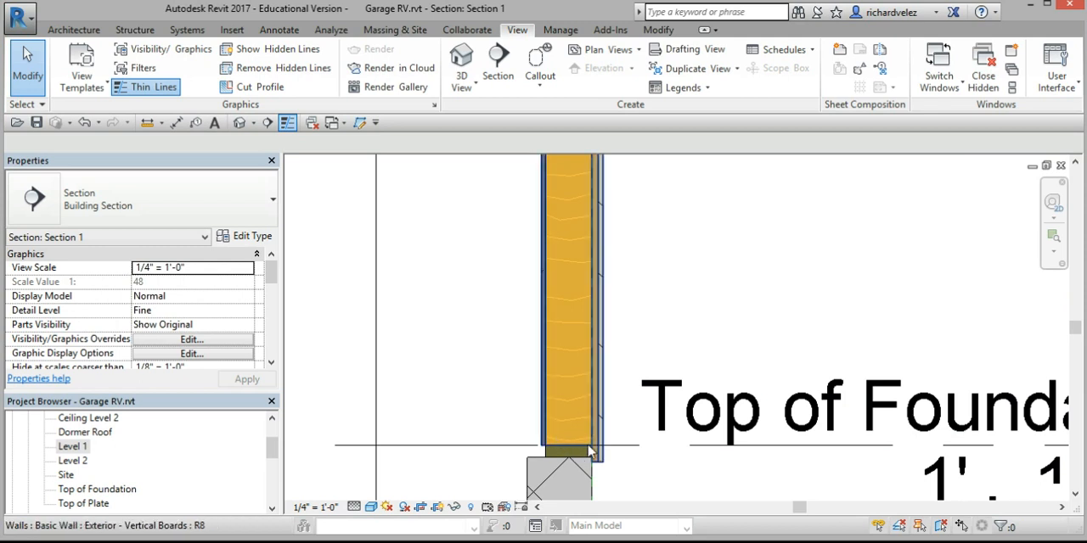
pyautogui.moveTo(601, 416)
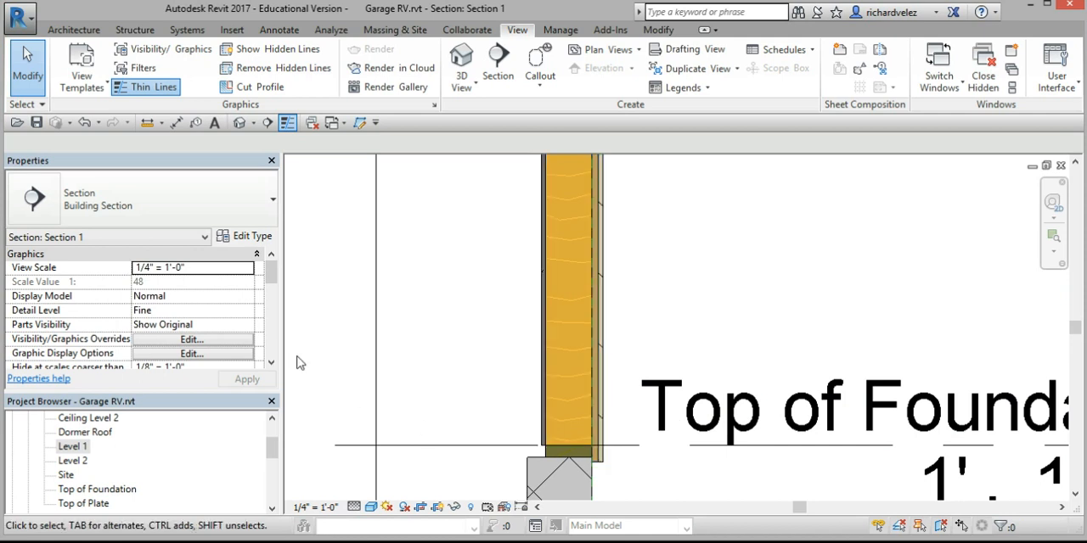
pyautogui.click(567, 297)
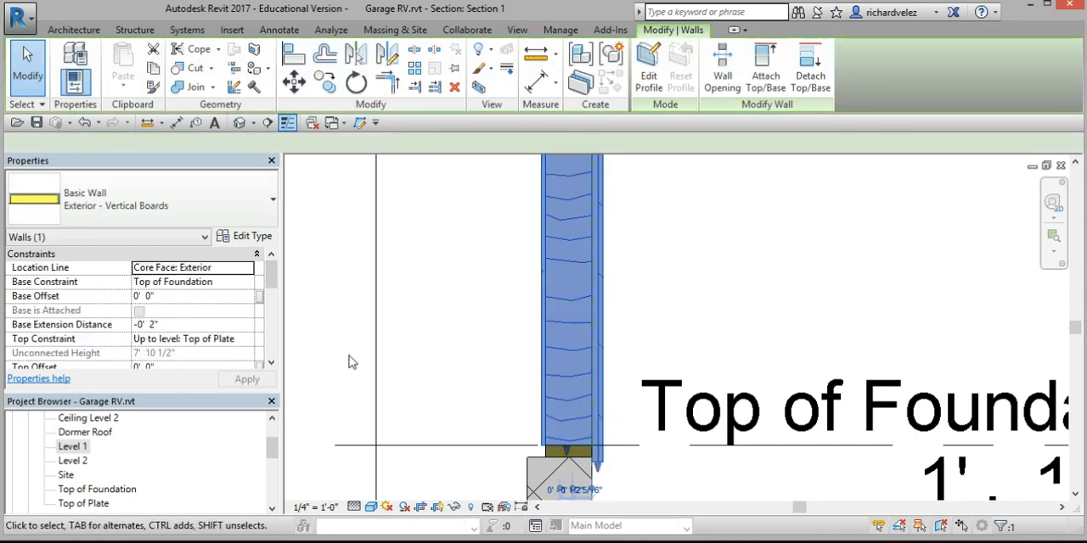
pyautogui.moveTo(484, 428)
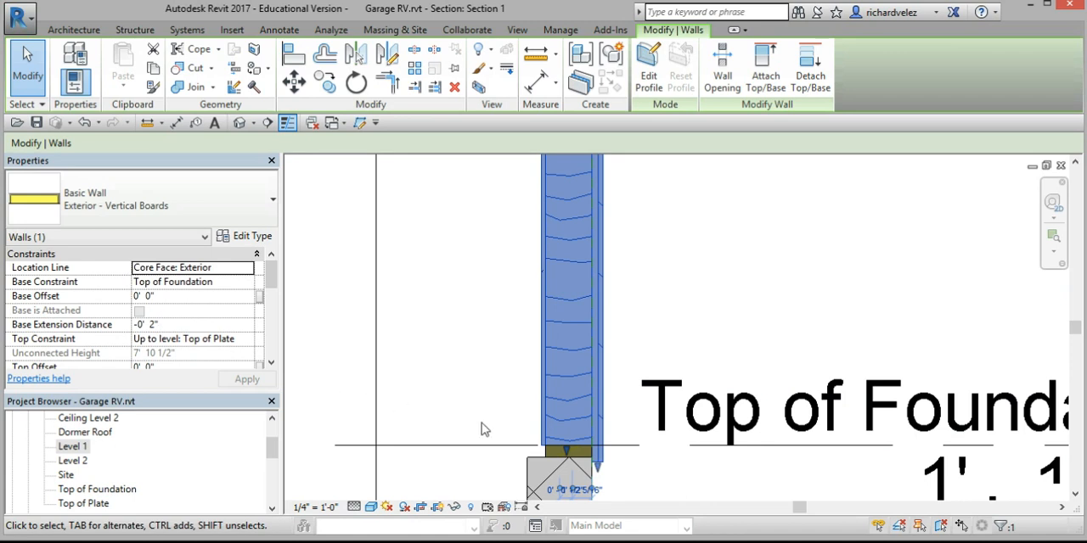
pyautogui.click(516, 31)
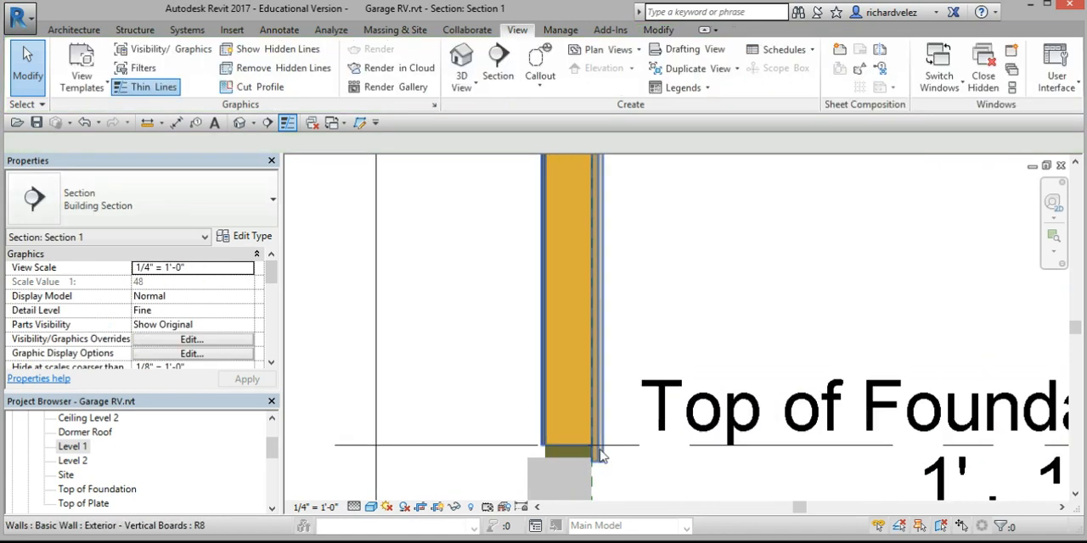
pyautogui.scroll(3)
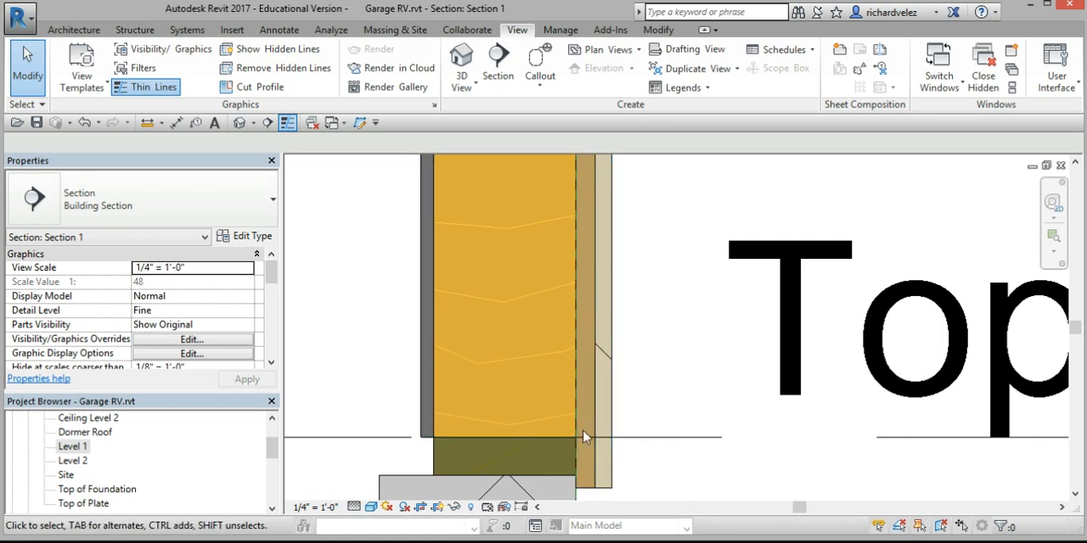
pyautogui.moveTo(574, 469)
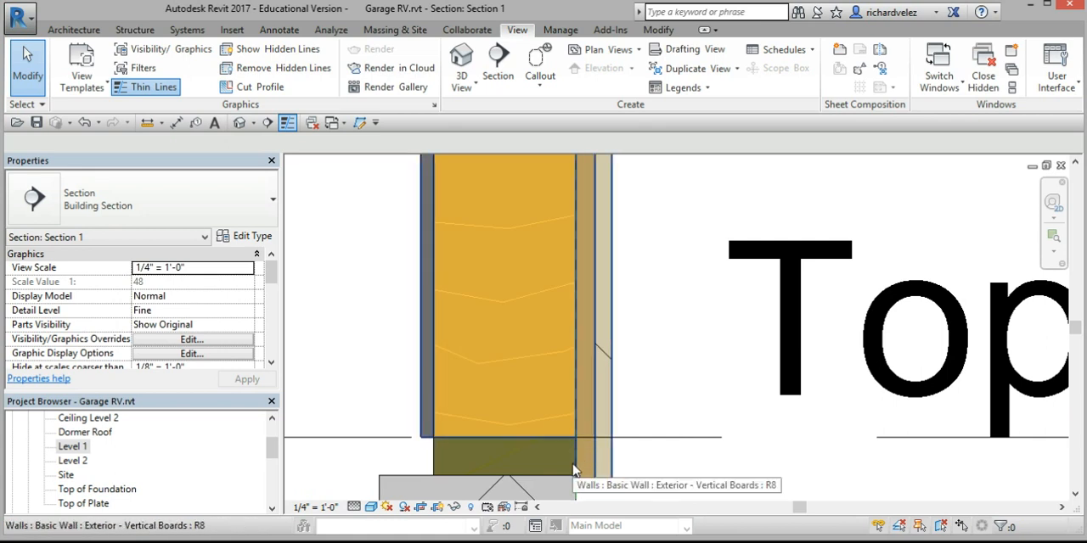